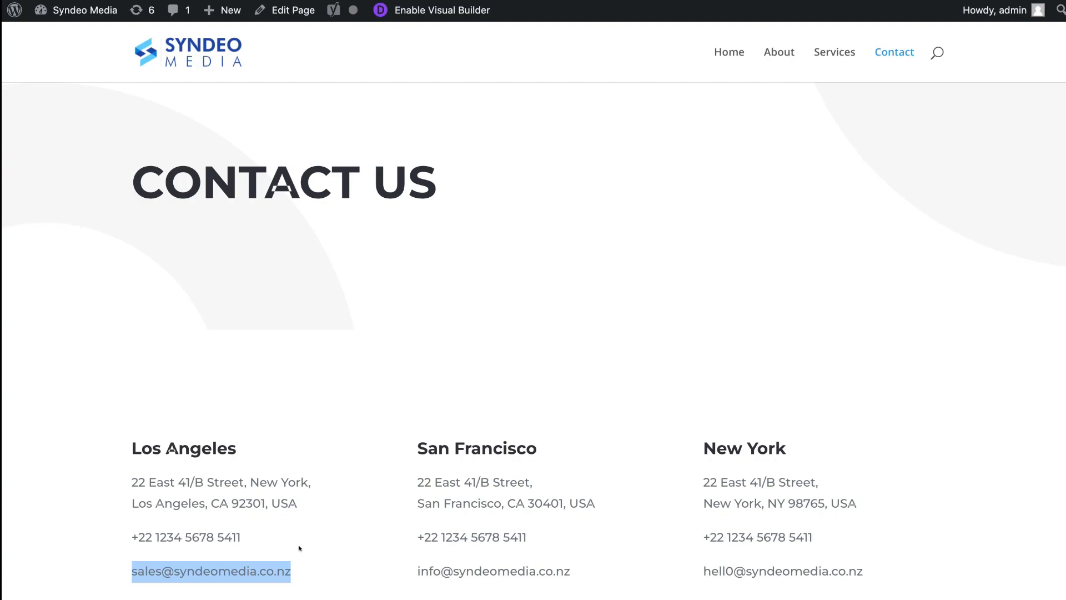
pyautogui.moveTo(244, 594)
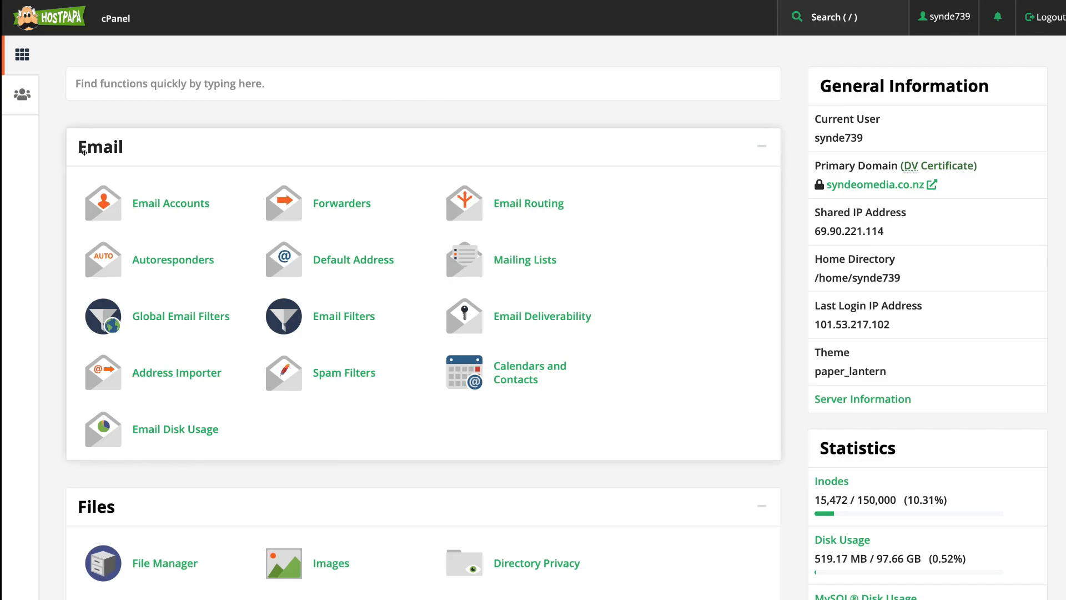
pyautogui.moveTo(132, 185)
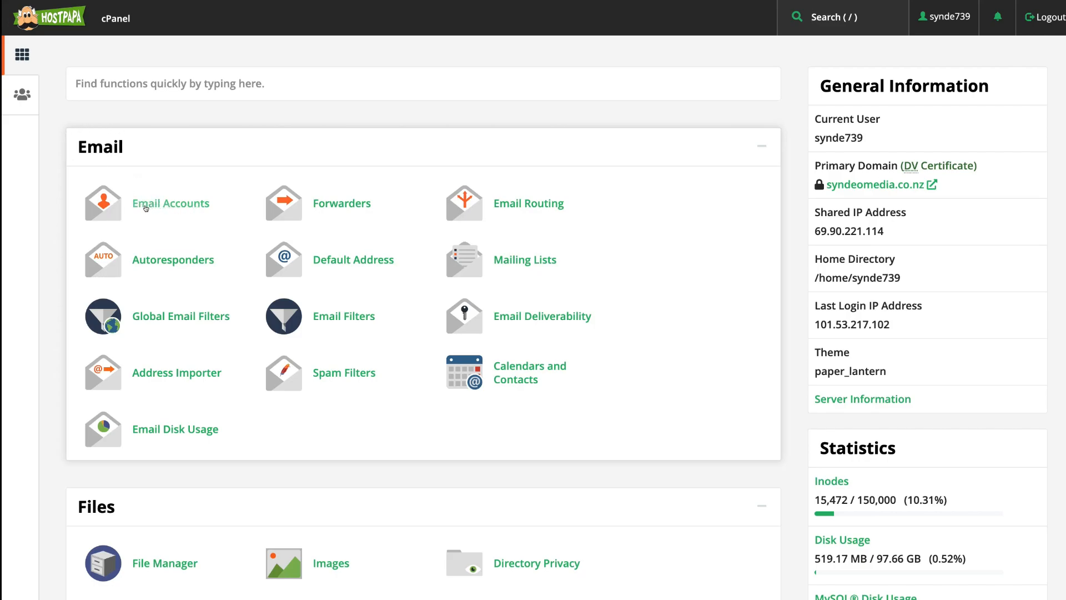
pyautogui.moveTo(60, 375)
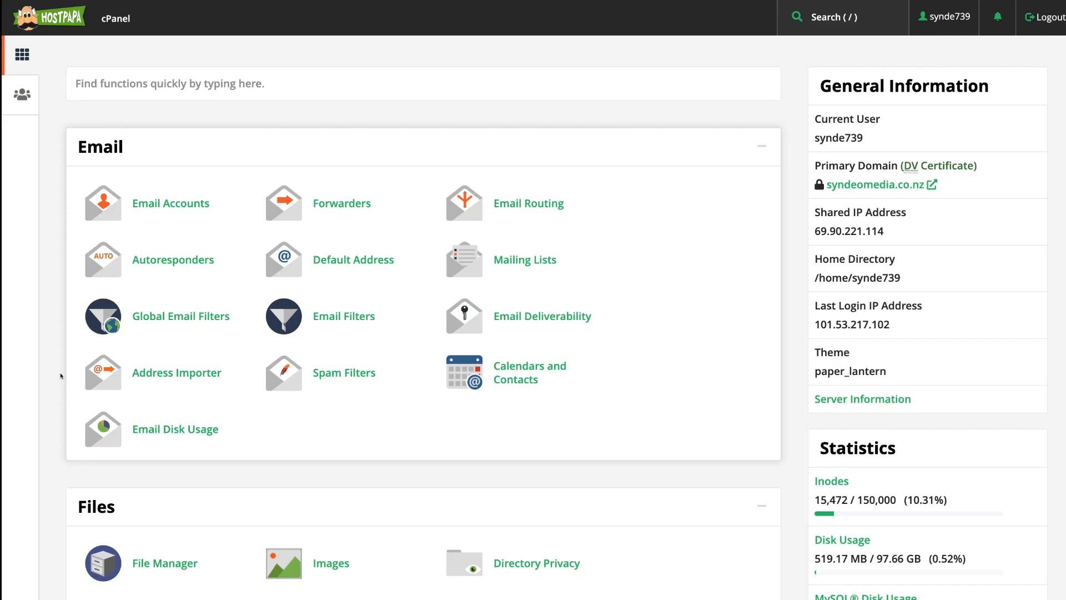
# Go to the Email Accounts list from the cPanel home page.
pyautogui.scroll(-3)
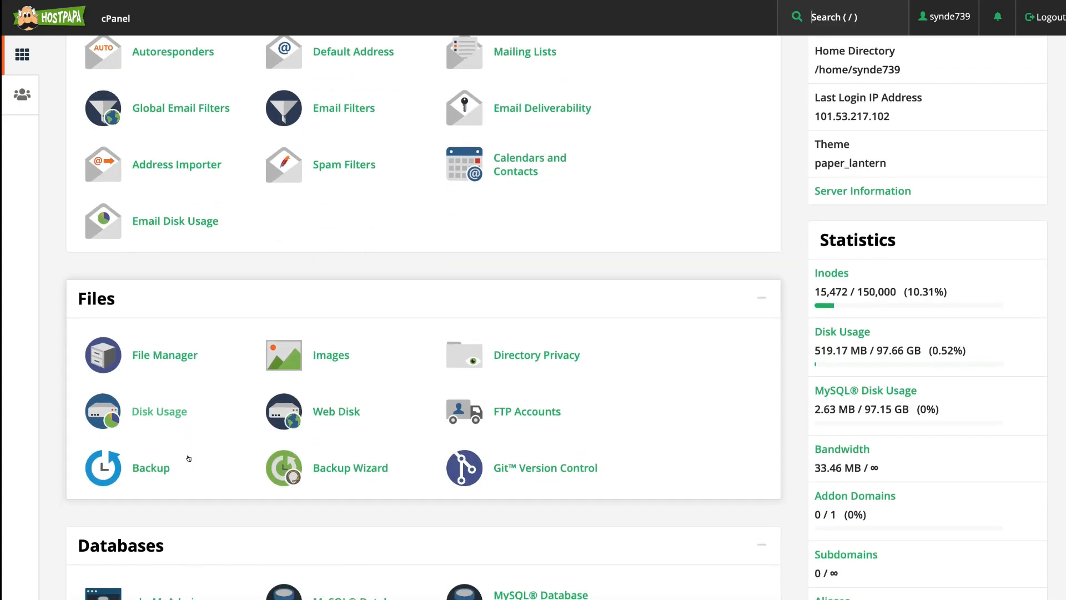
pyautogui.scroll(3)
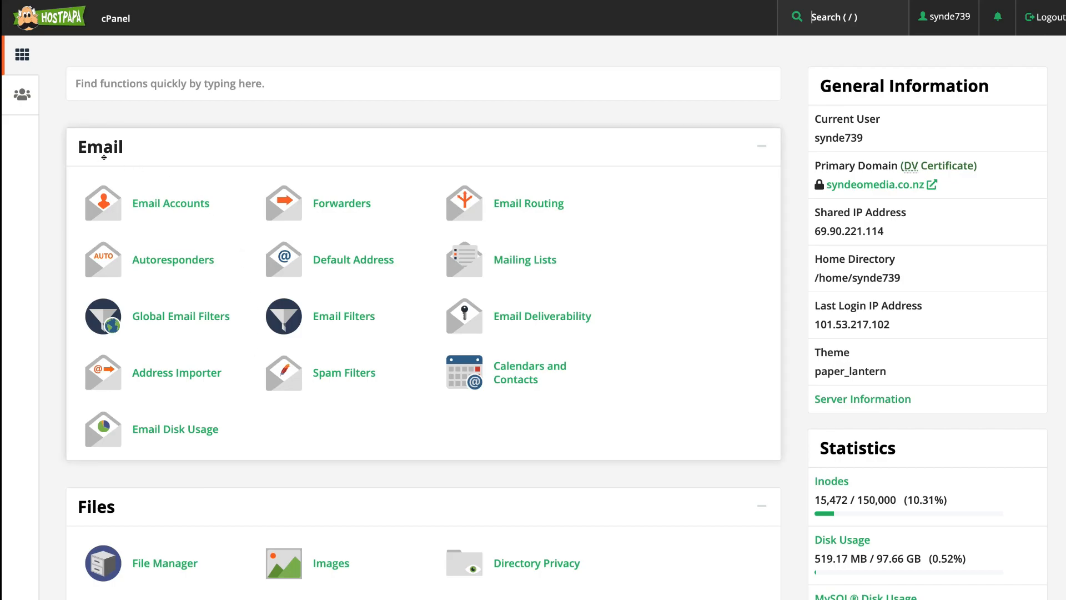
pyautogui.moveTo(136, 184)
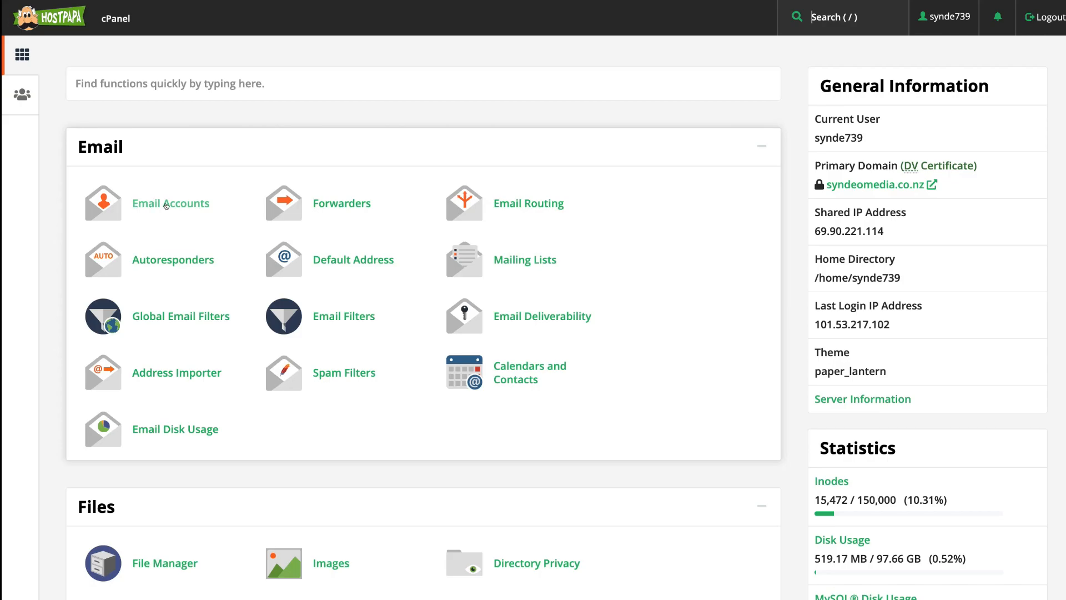
pyautogui.click(171, 204)
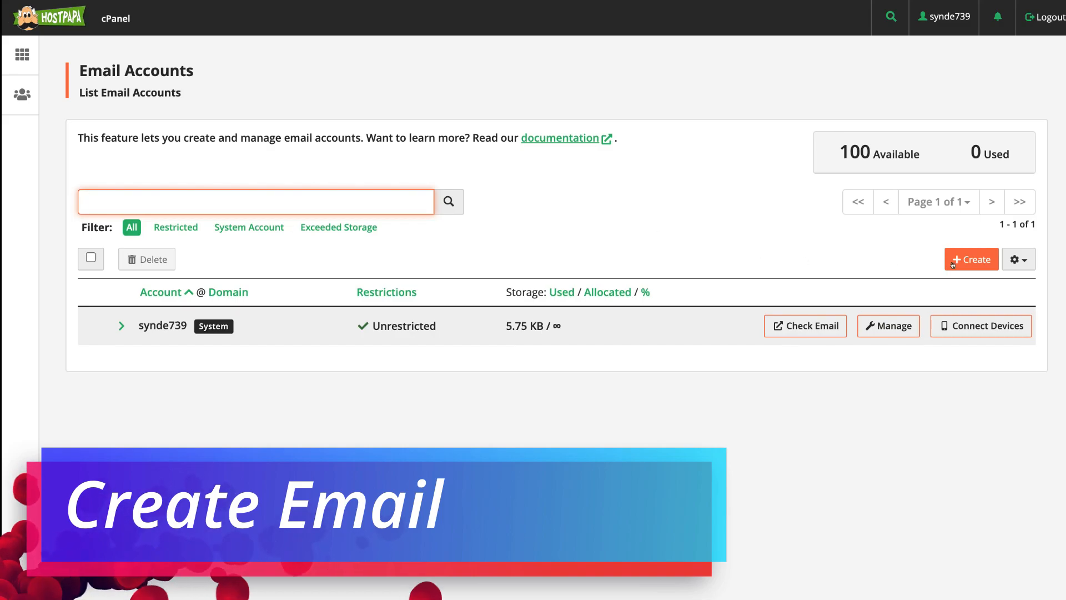
# Create the mailbox 'sales' with a generated strong password.
pyautogui.click(970, 260)
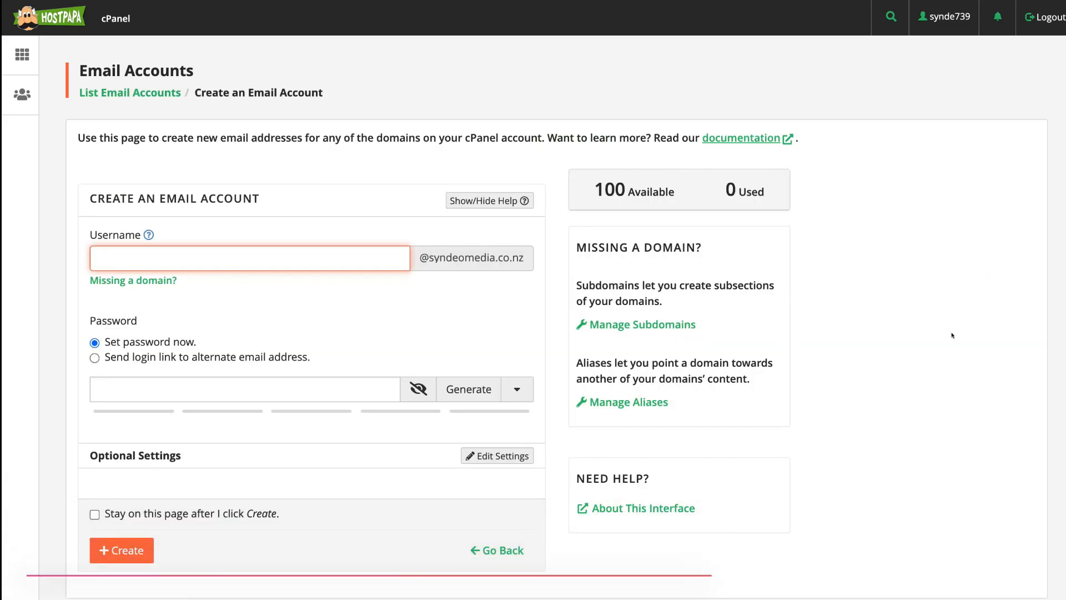
pyautogui.click(259, 258)
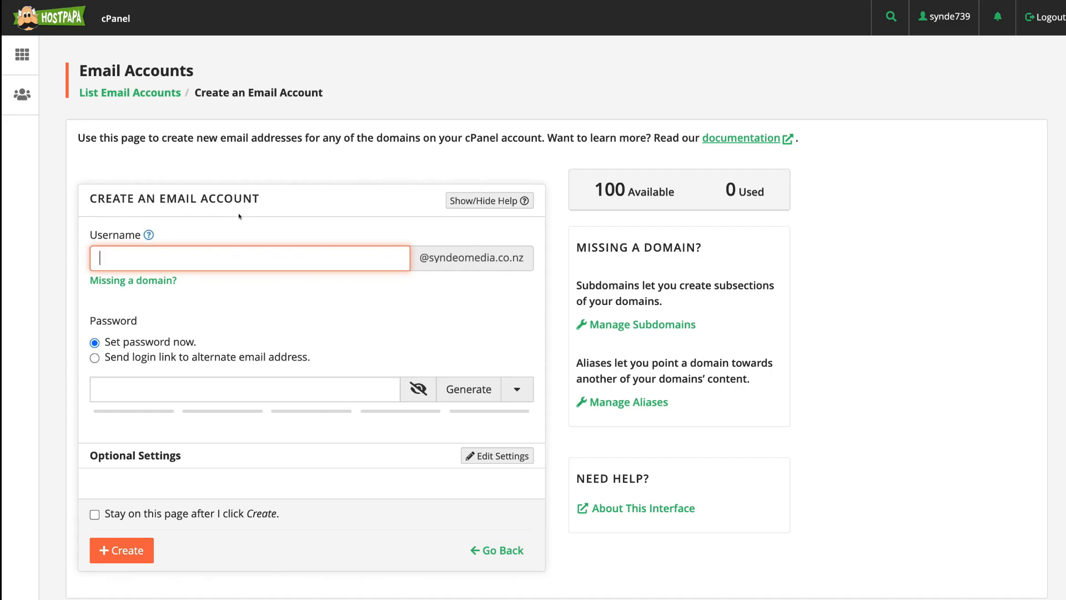
pyautogui.moveTo(128, 256)
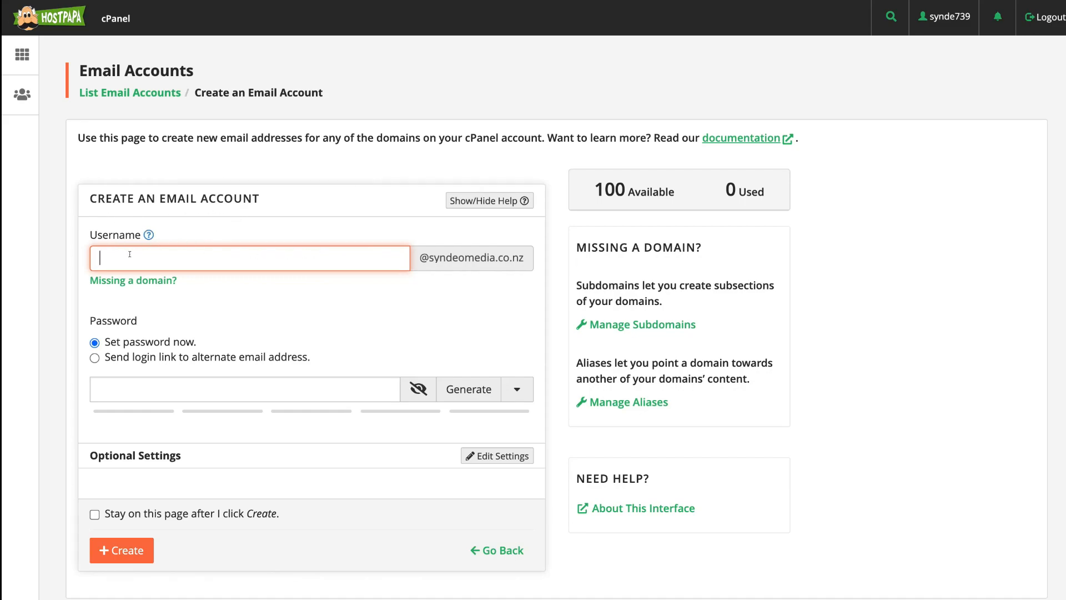
pyautogui.moveTo(344, 262)
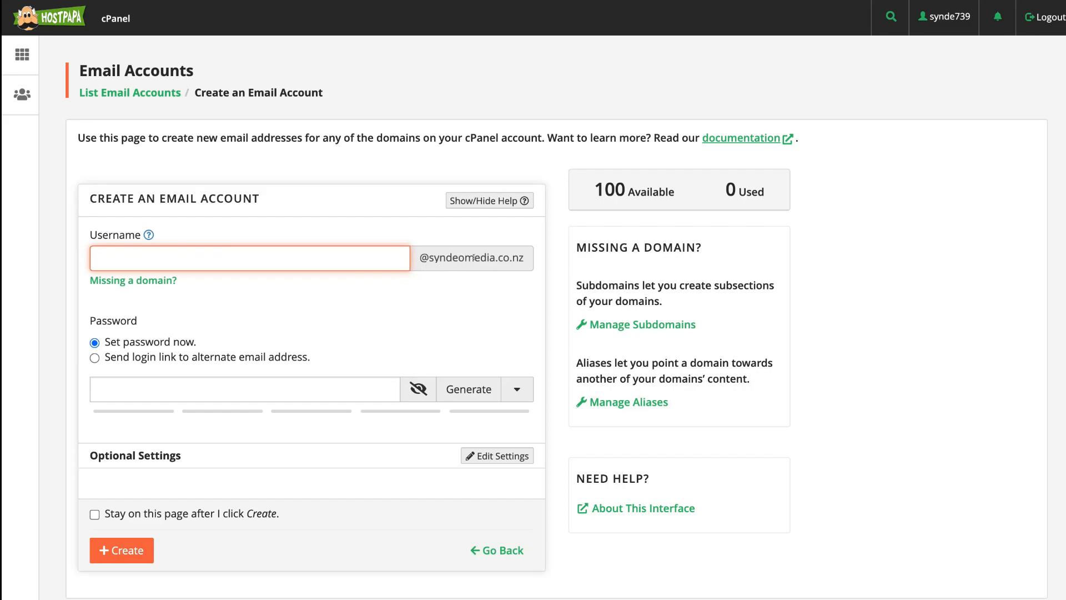
pyautogui.click(249, 258)
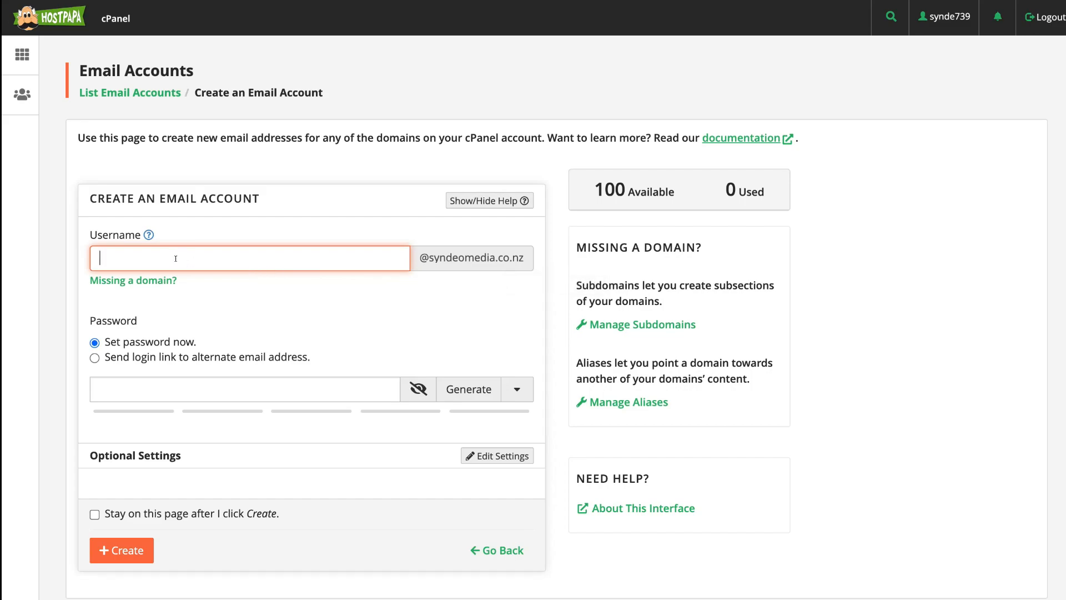
pyautogui.moveTo(501, 251)
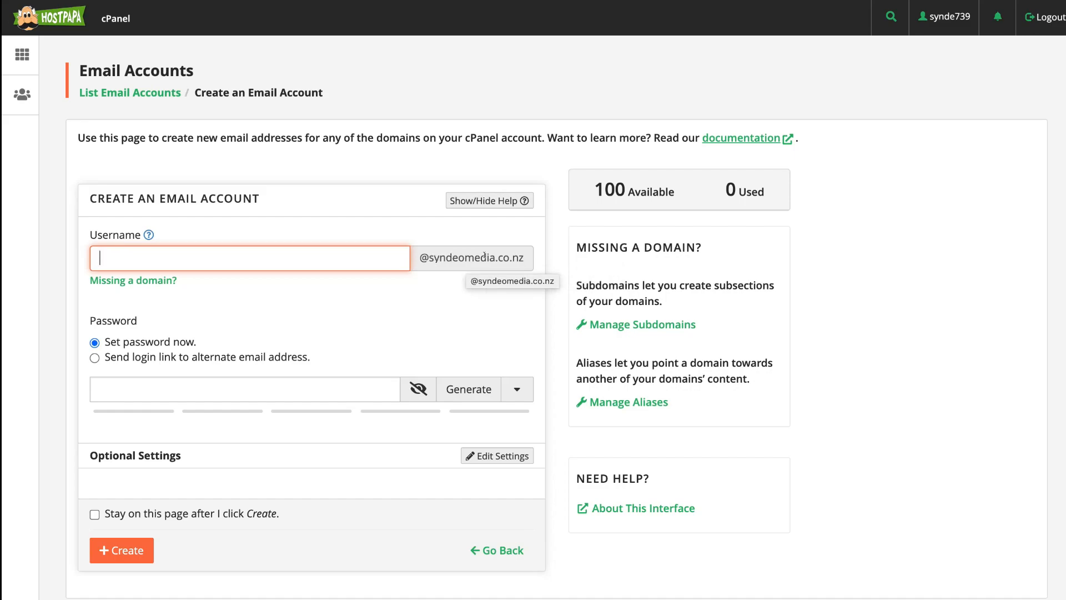
pyautogui.moveTo(211, 258)
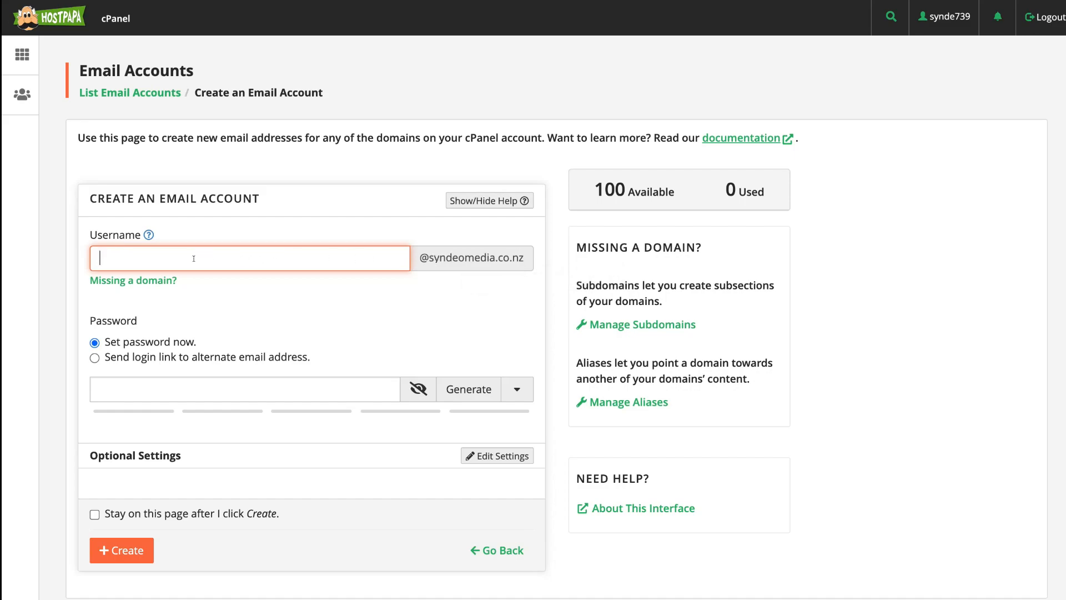
pyautogui.write('sales')
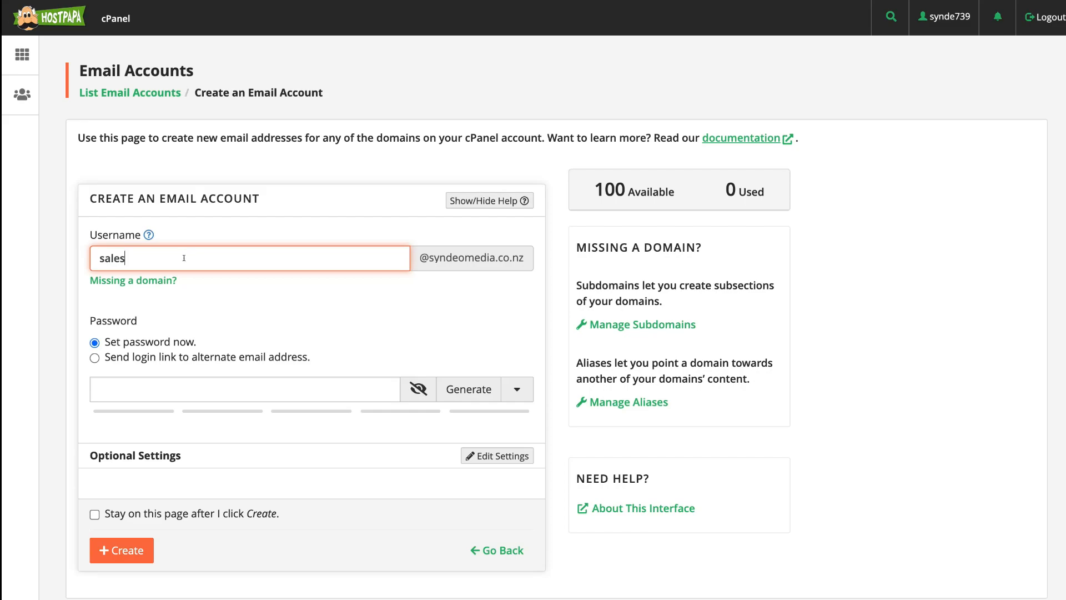
pyautogui.moveTo(253, 302)
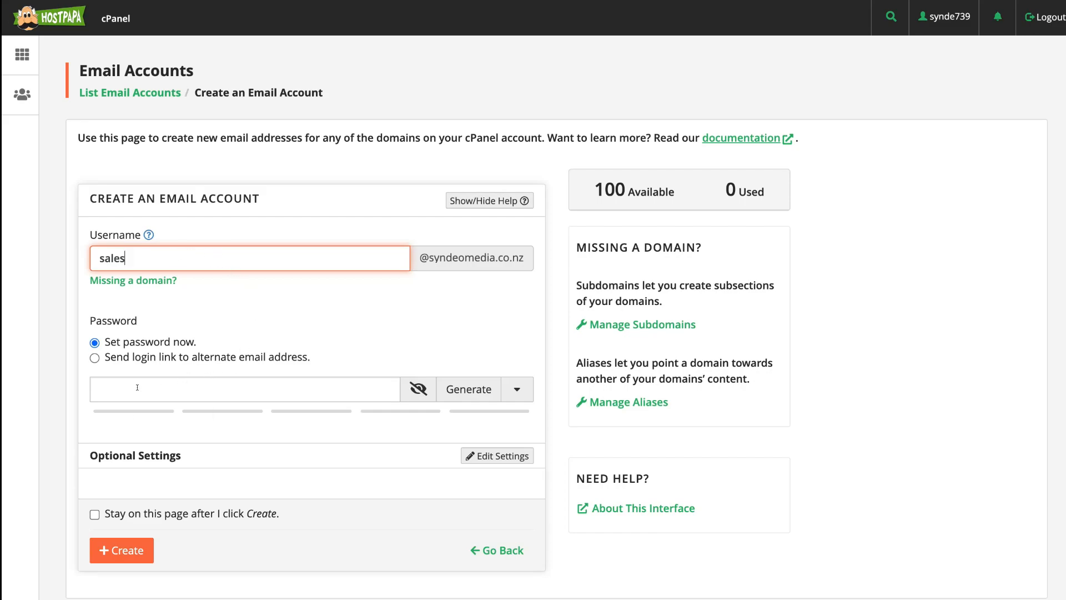
pyautogui.click(469, 390)
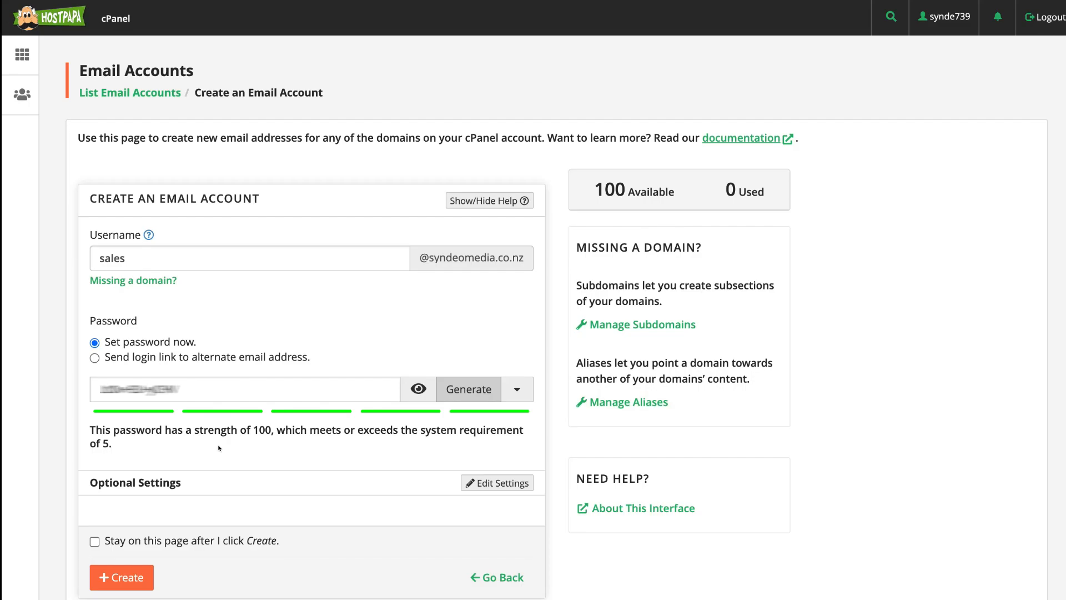
pyautogui.moveTo(225, 460)
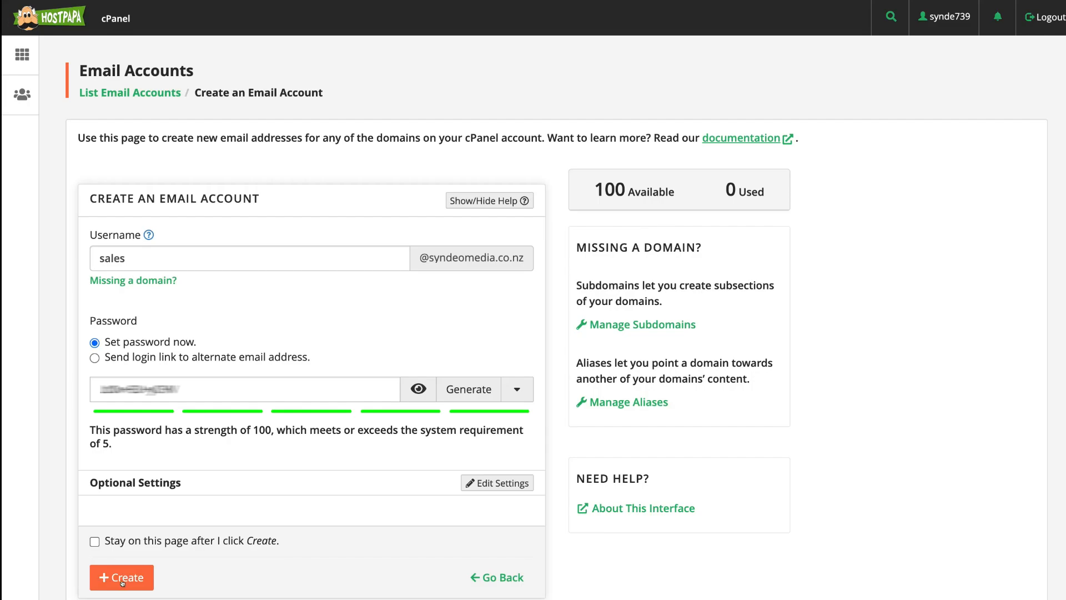
pyautogui.click(121, 577)
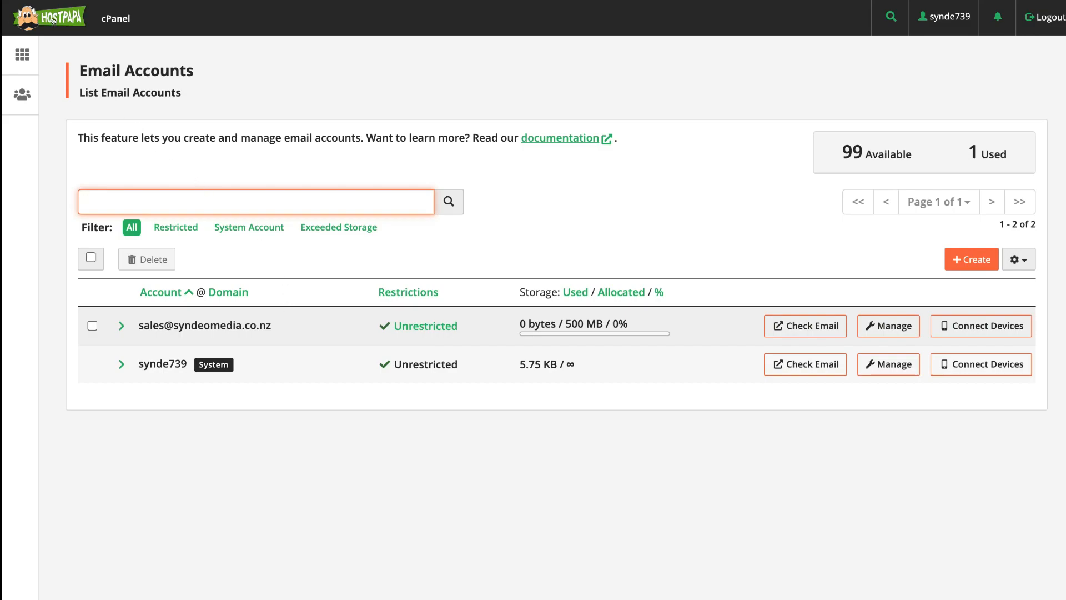
# Return to the cPanel home dashboard.
pyautogui.click(21, 55)
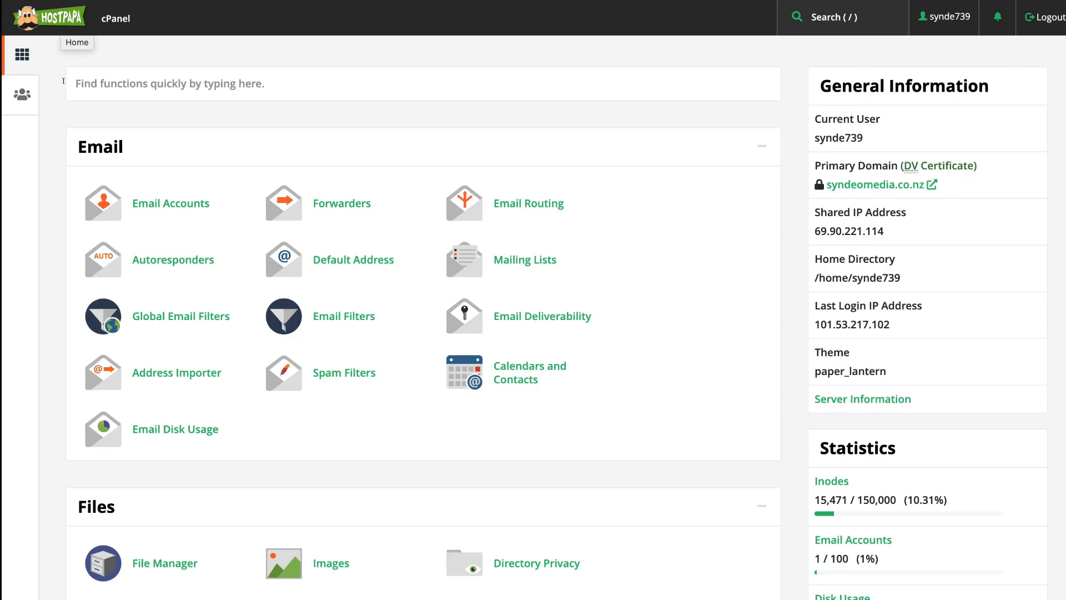
pyautogui.moveTo(118, 158)
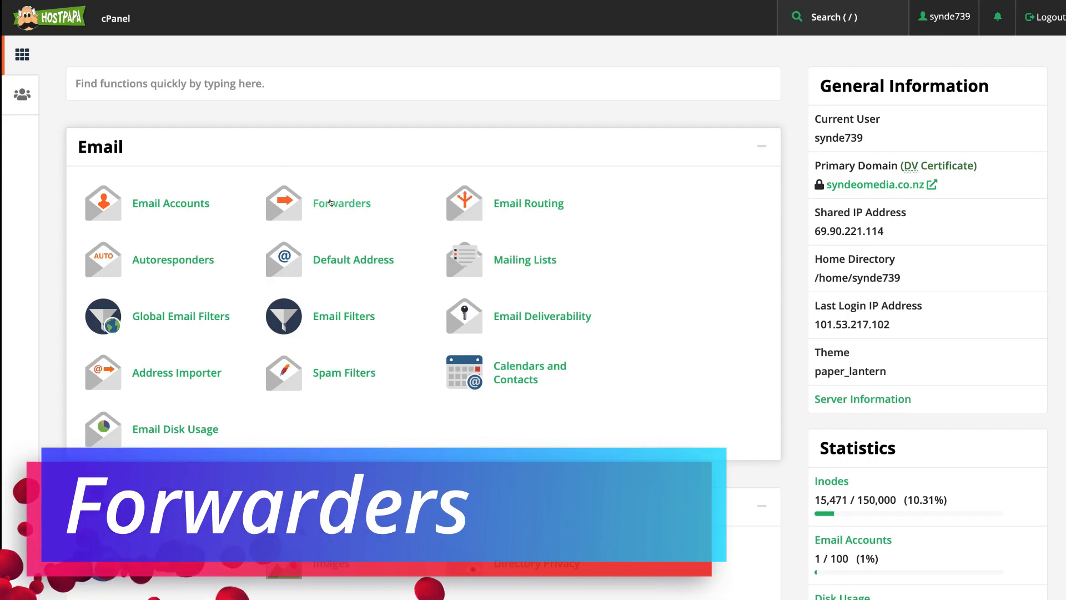
# Go to the Forwarders page from the Email section.
pyautogui.click(341, 202)
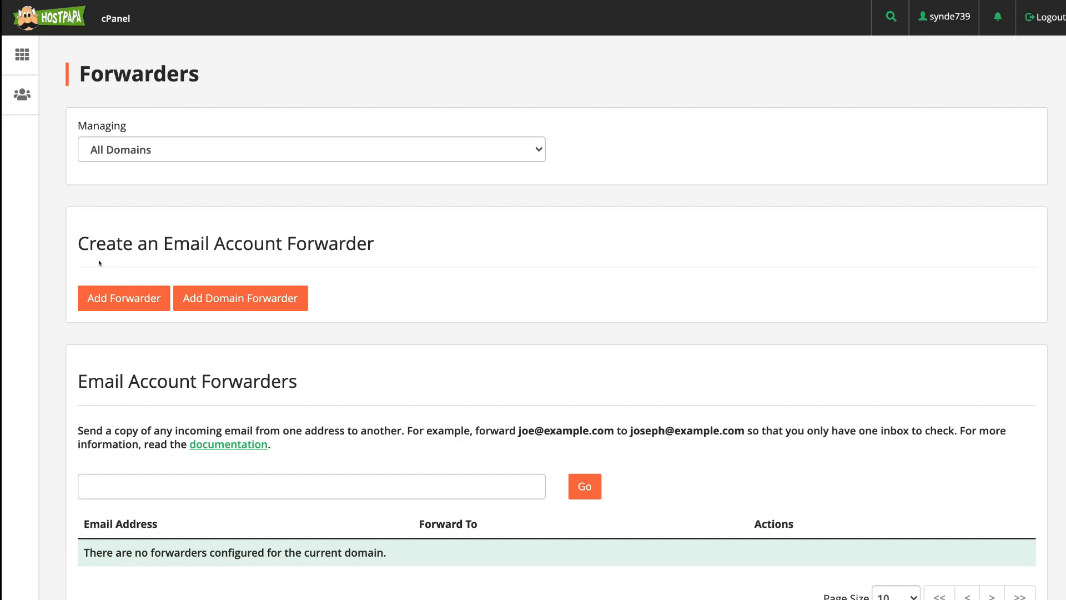
pyautogui.moveTo(104, 262)
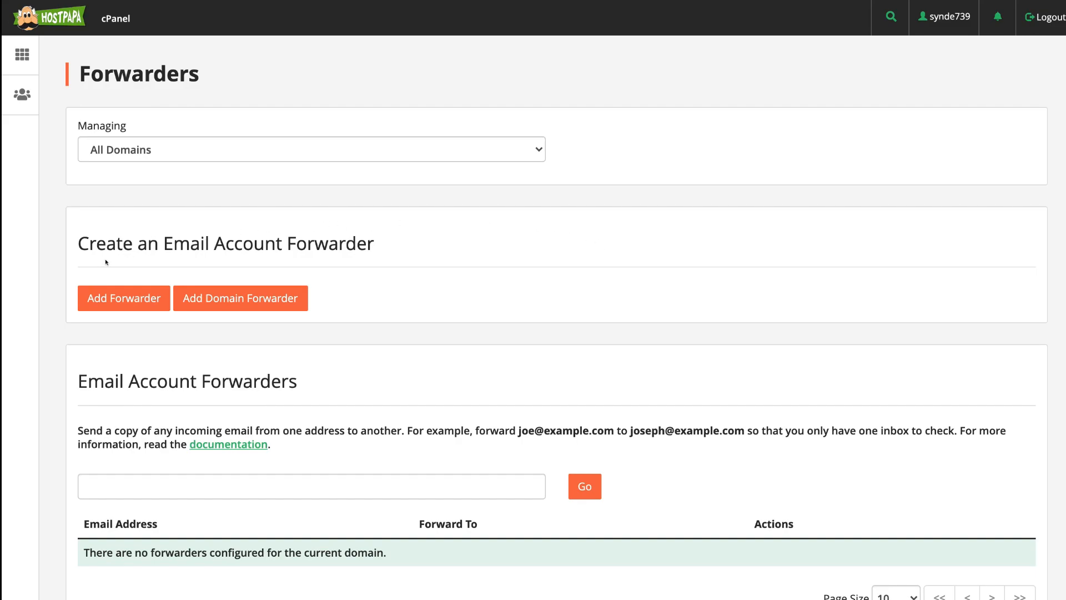
pyautogui.moveTo(333, 305)
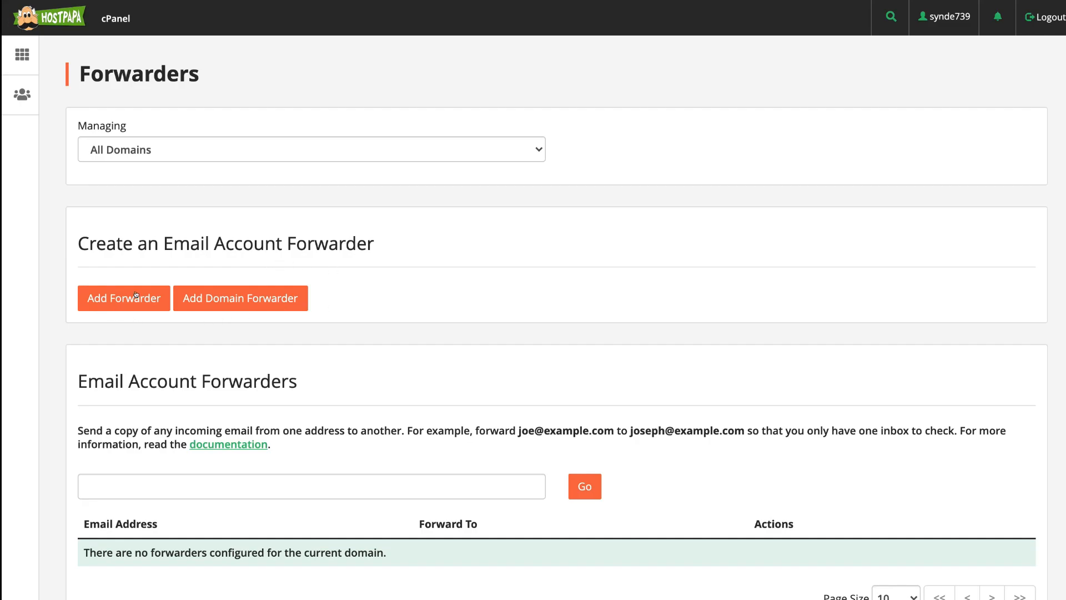
pyautogui.click(125, 297)
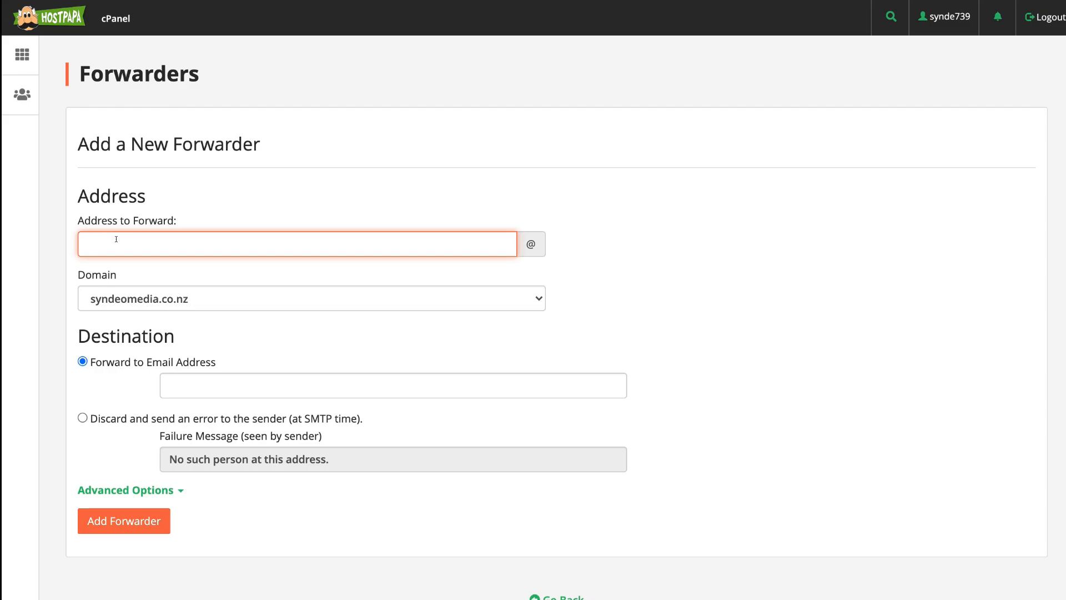
pyautogui.moveTo(187, 300)
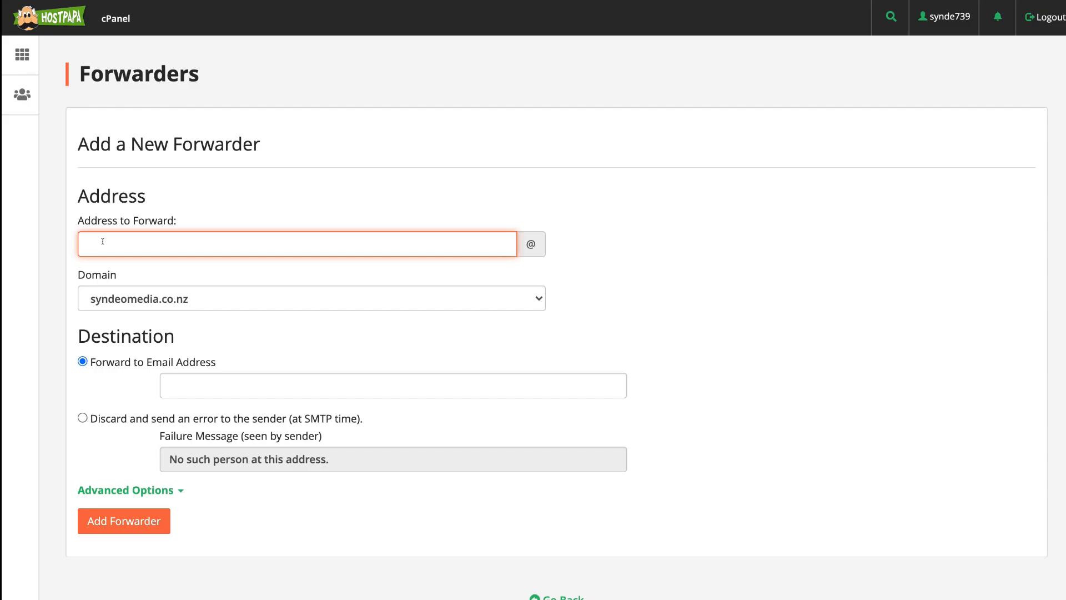
pyautogui.write('sales')
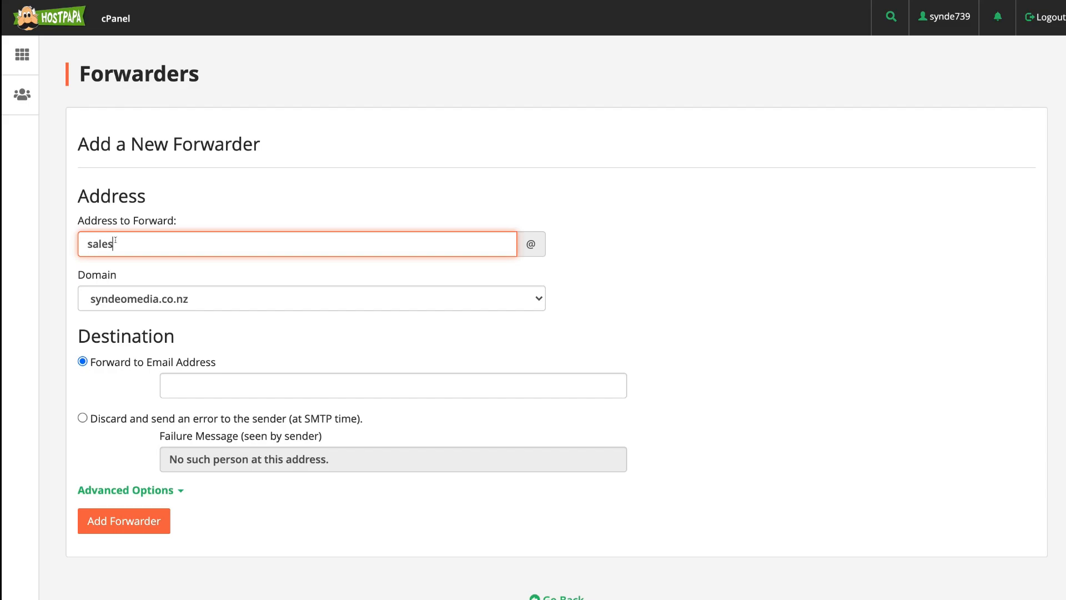
pyautogui.moveTo(160, 277)
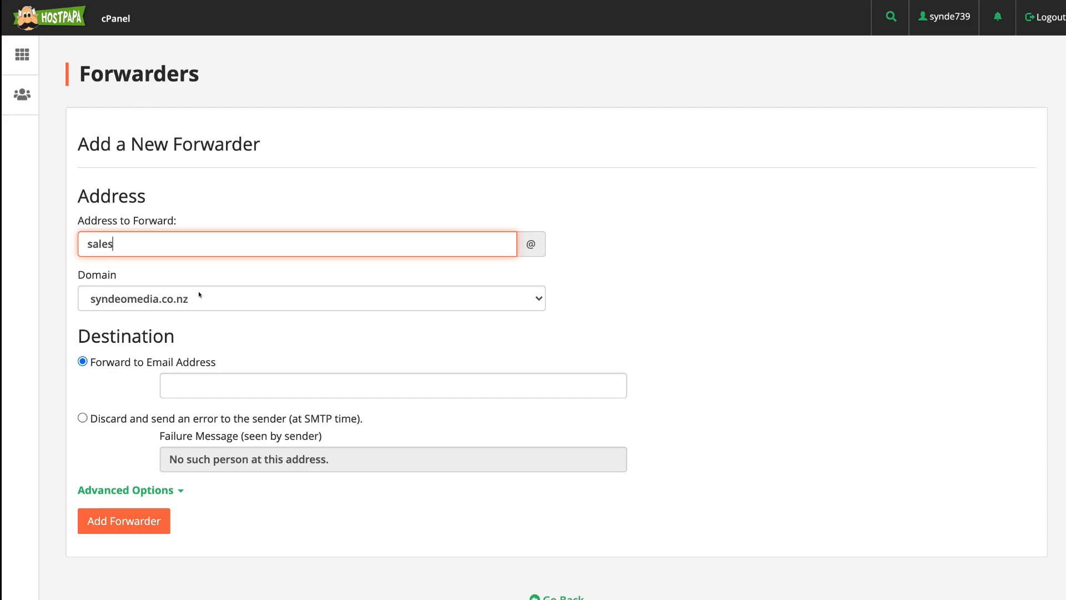
pyautogui.moveTo(209, 338)
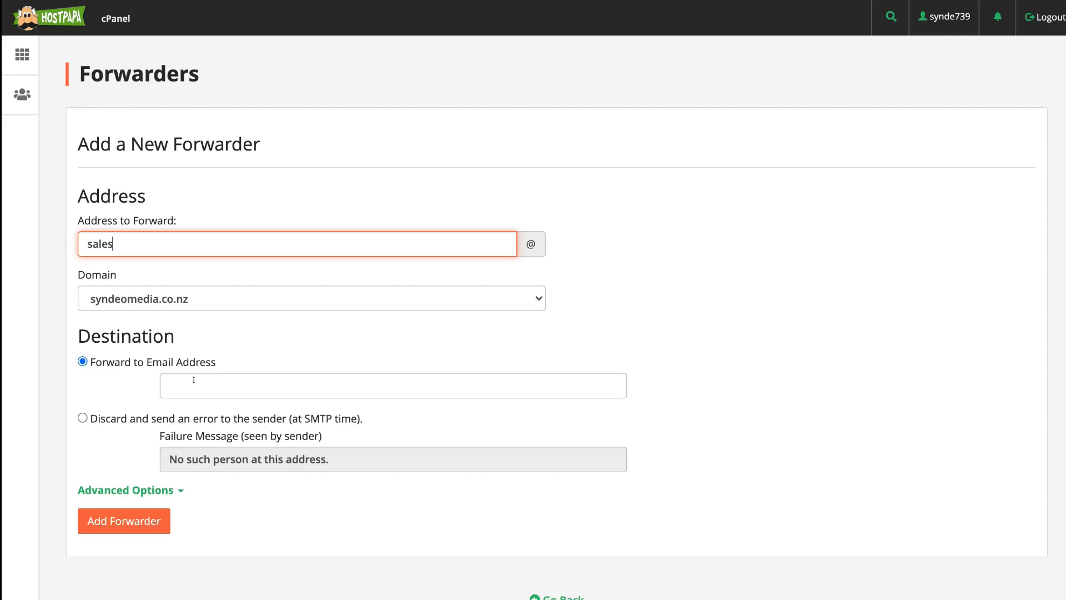
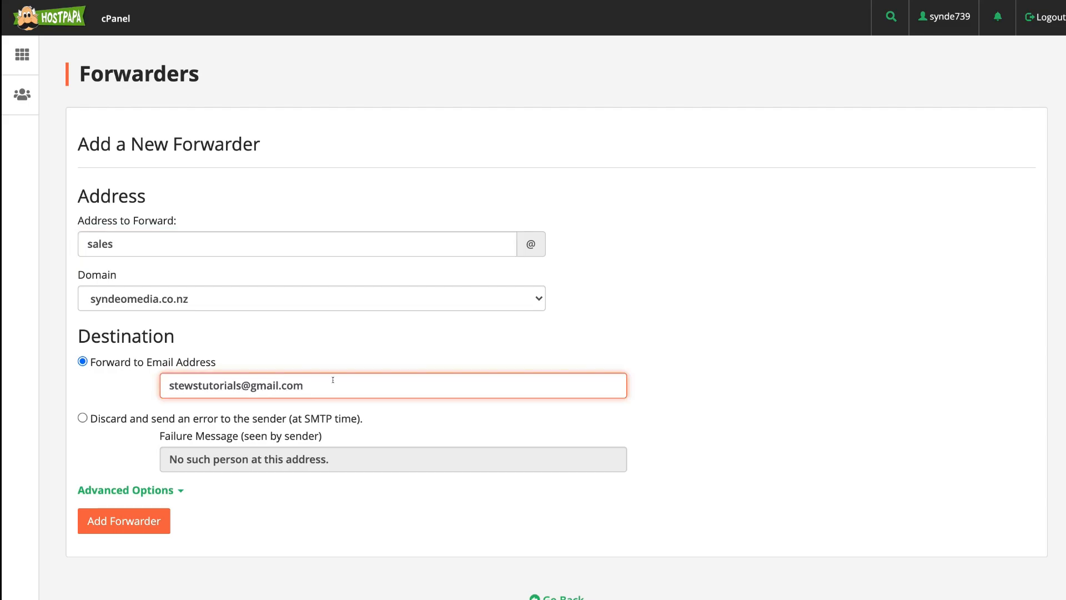
pyautogui.moveTo(331, 471)
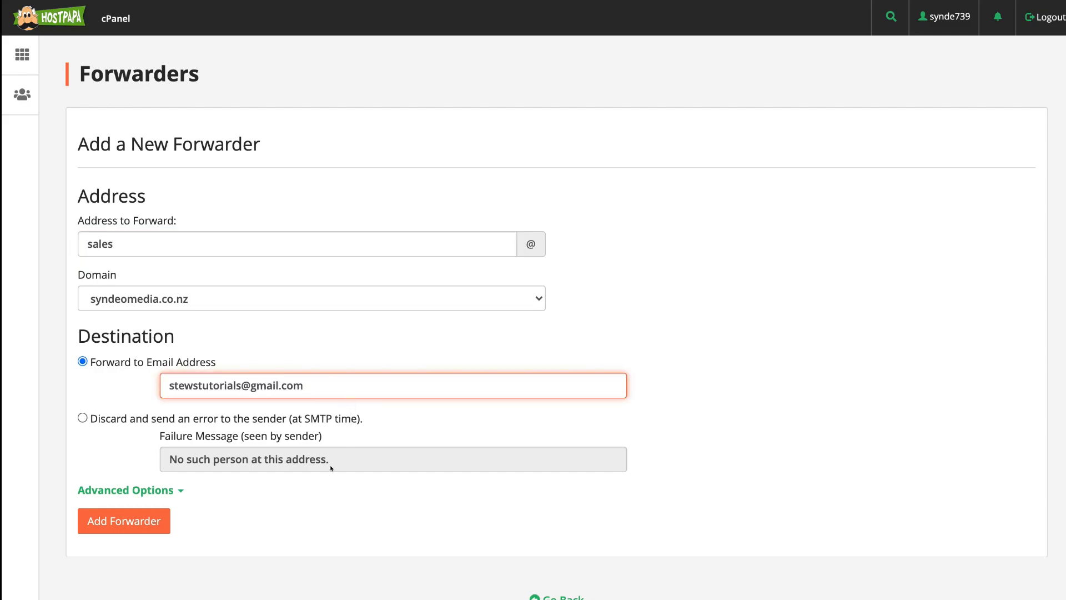
pyautogui.moveTo(238, 515)
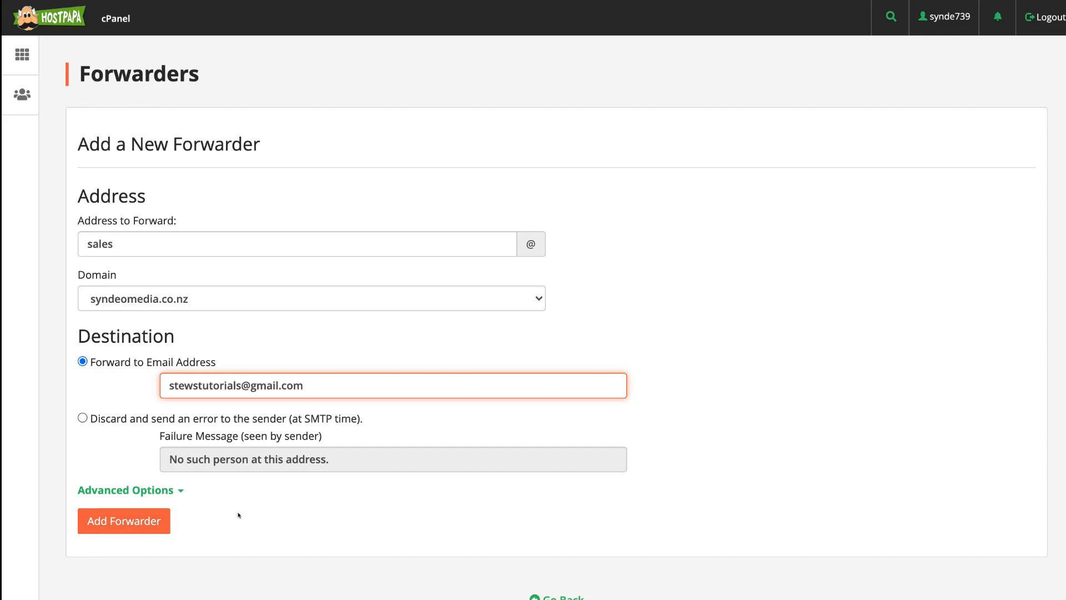
pyautogui.click(109, 245)
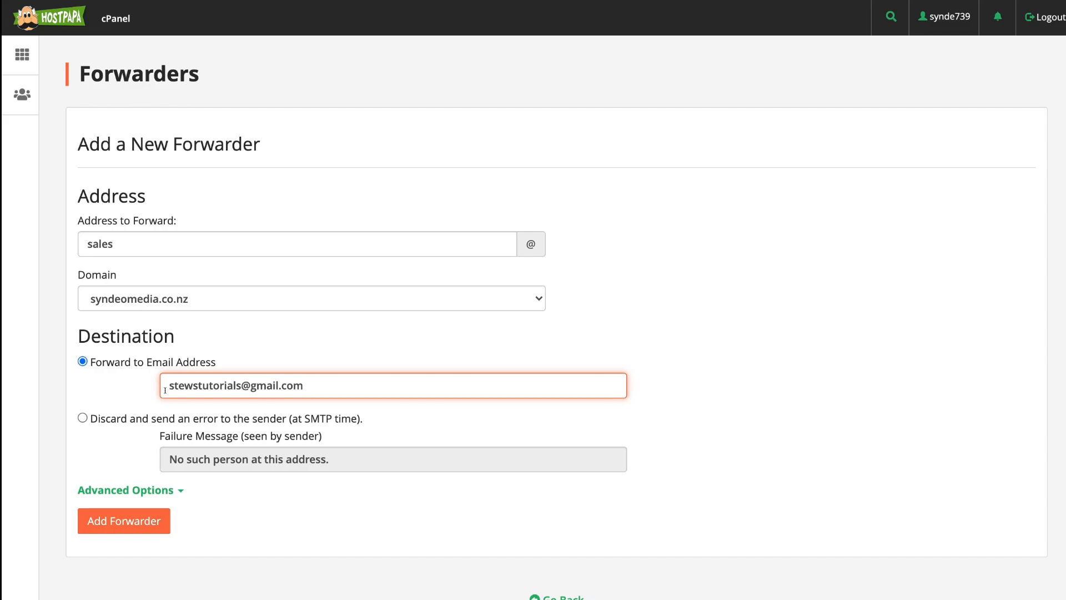
pyautogui.moveTo(184, 386)
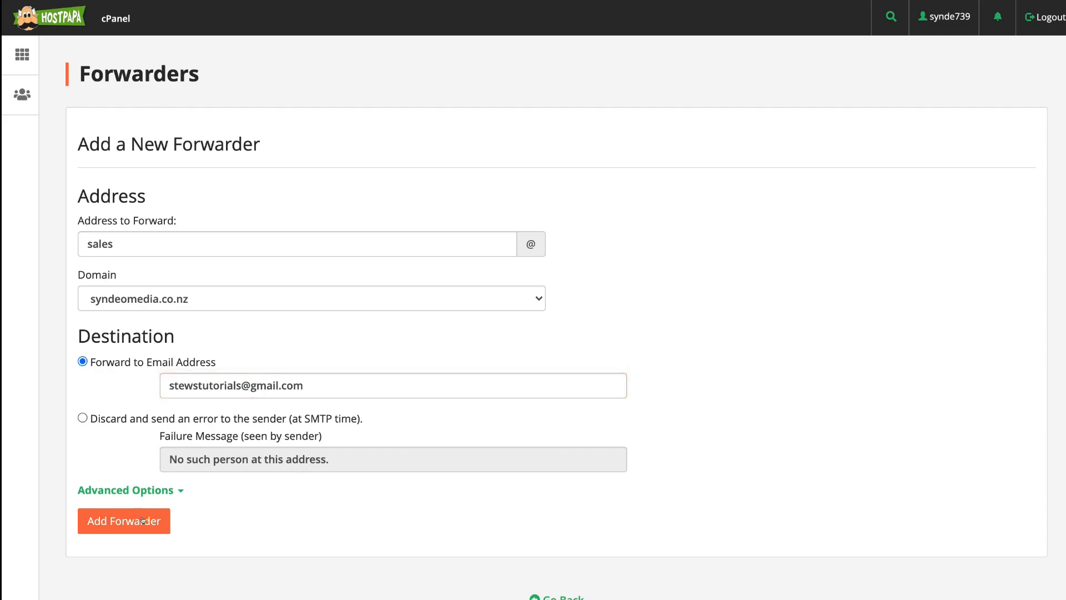
# Add the forwarder and view the confirmation message.
pyautogui.click(125, 520)
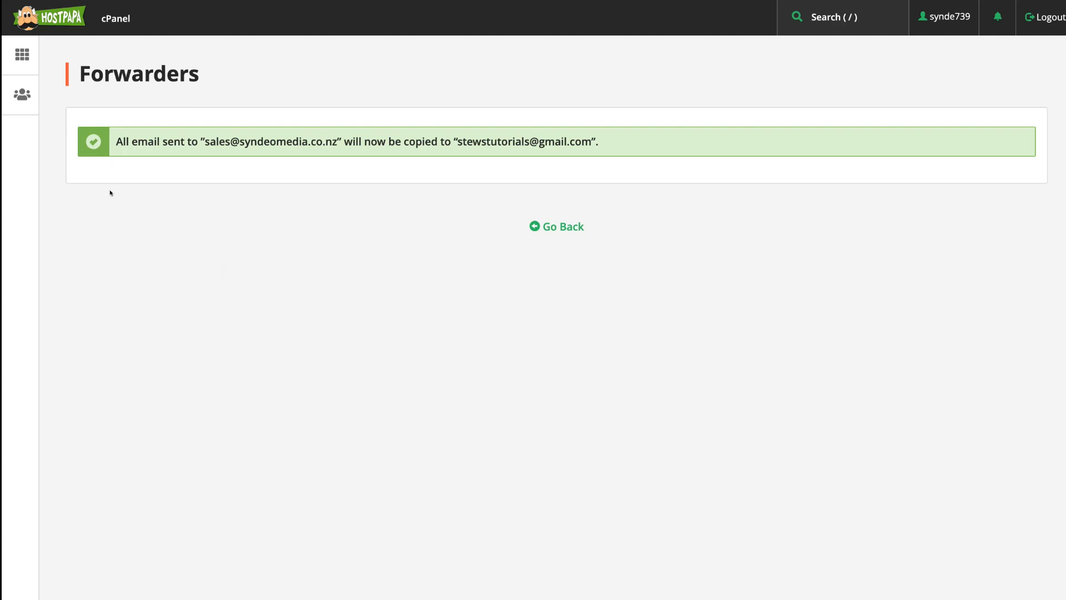
pyautogui.moveTo(222, 162)
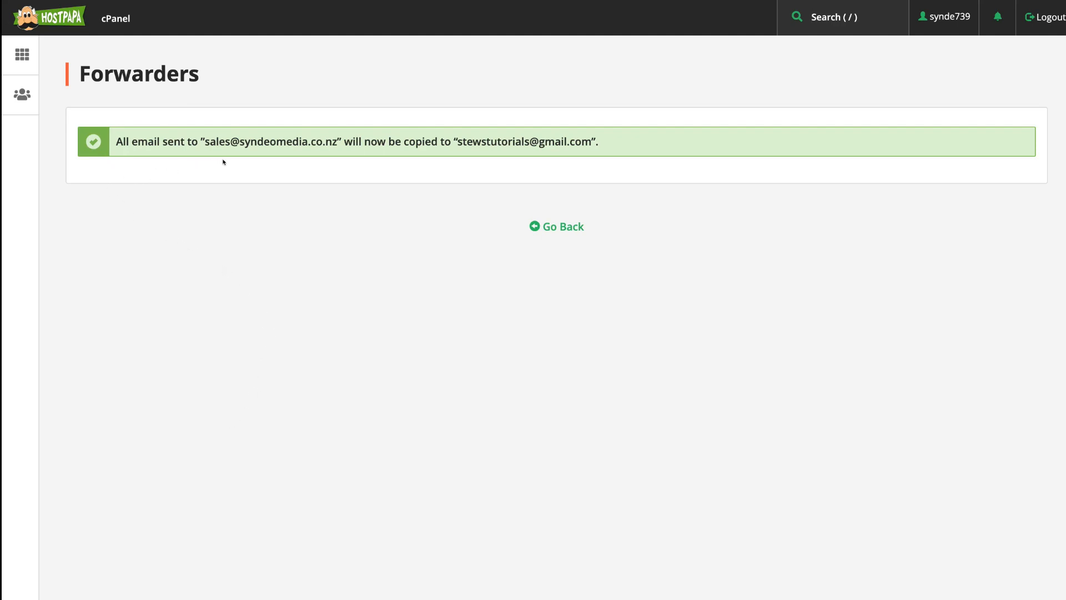
pyautogui.moveTo(332, 158)
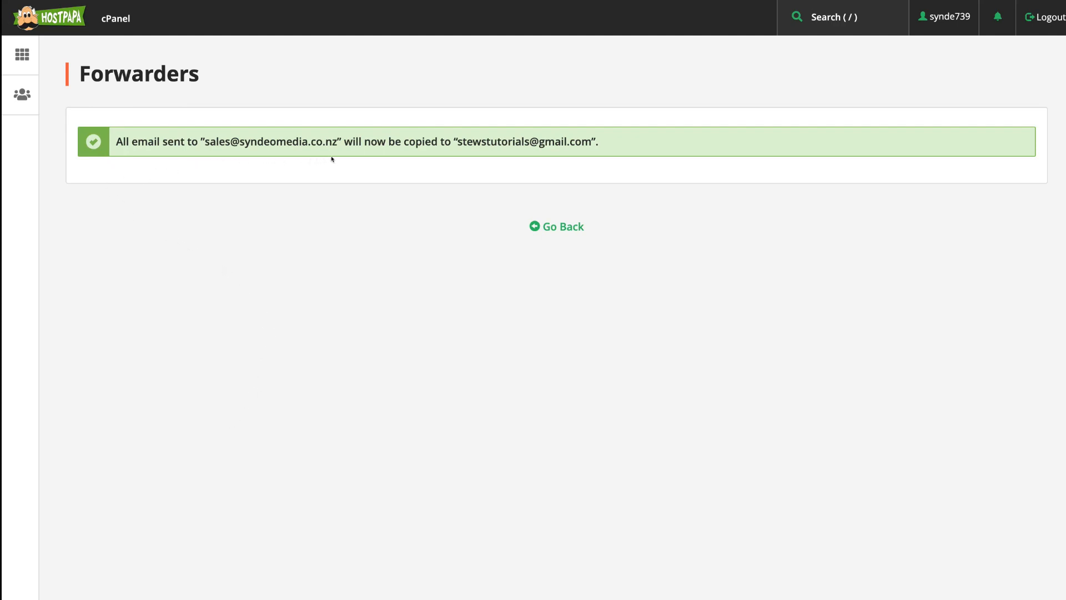
pyautogui.moveTo(437, 157)
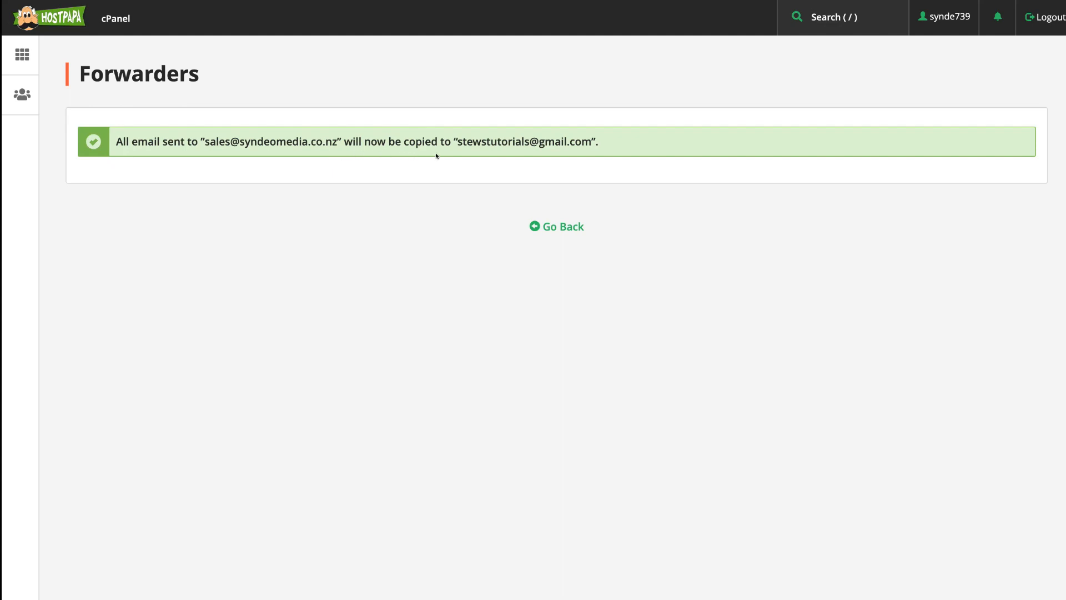
pyautogui.moveTo(459, 154)
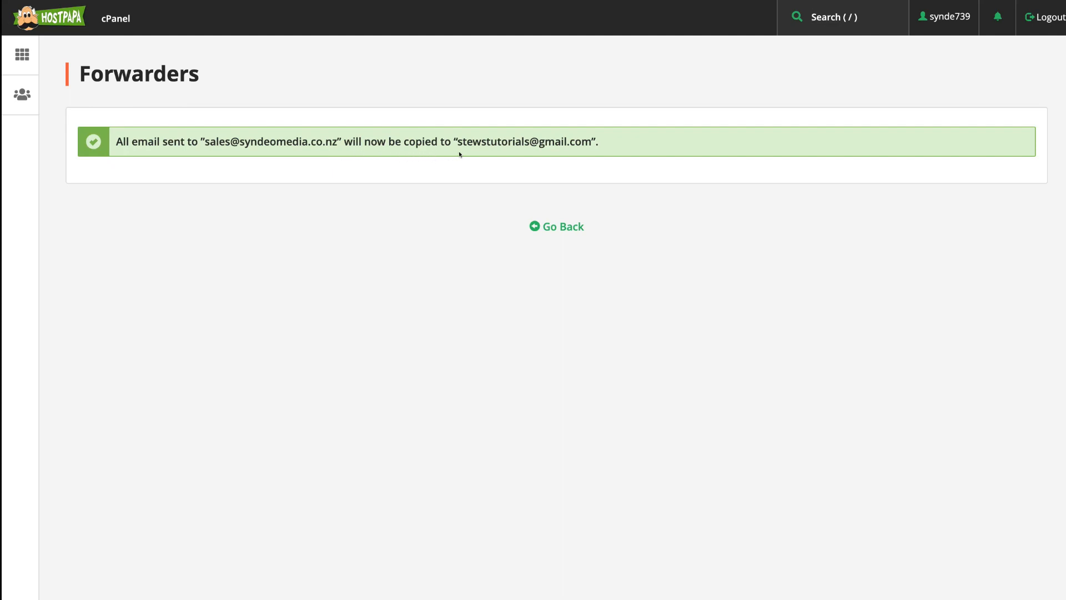
pyautogui.moveTo(594, 155)
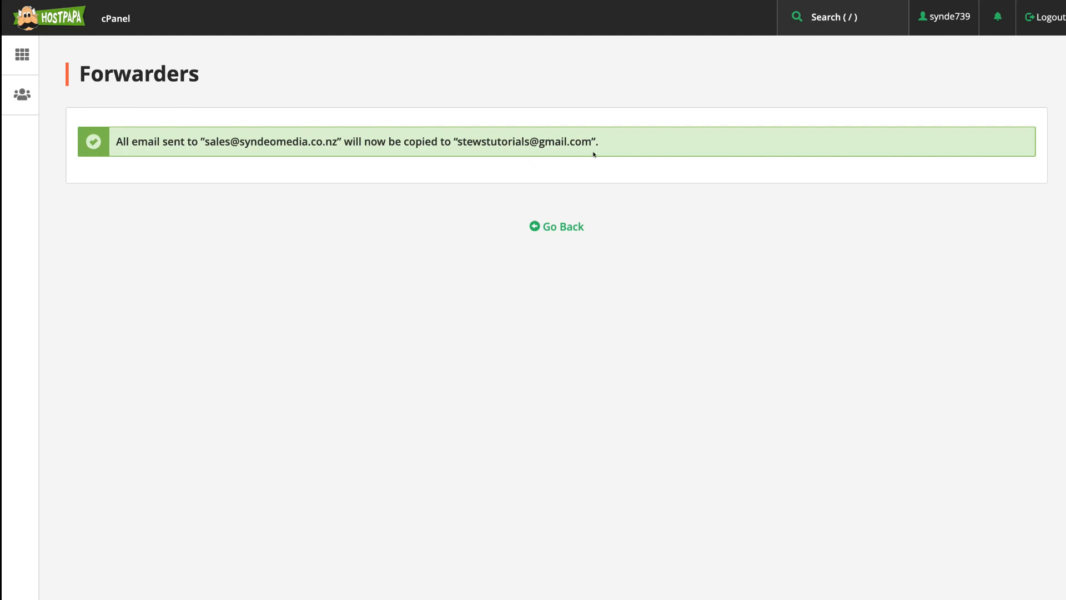
pyautogui.moveTo(565, 246)
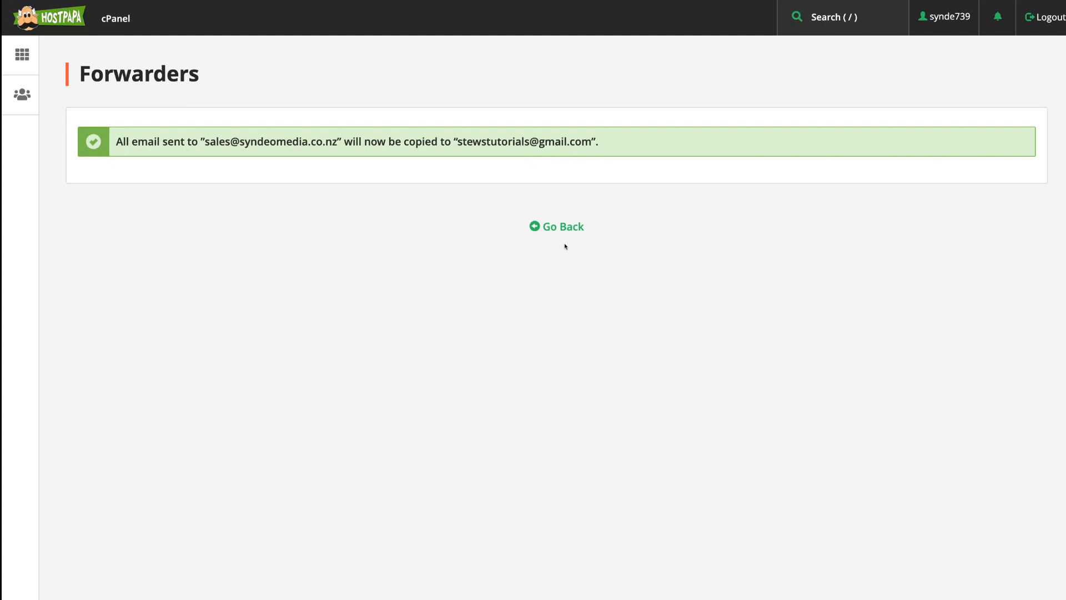
pyautogui.click(556, 227)
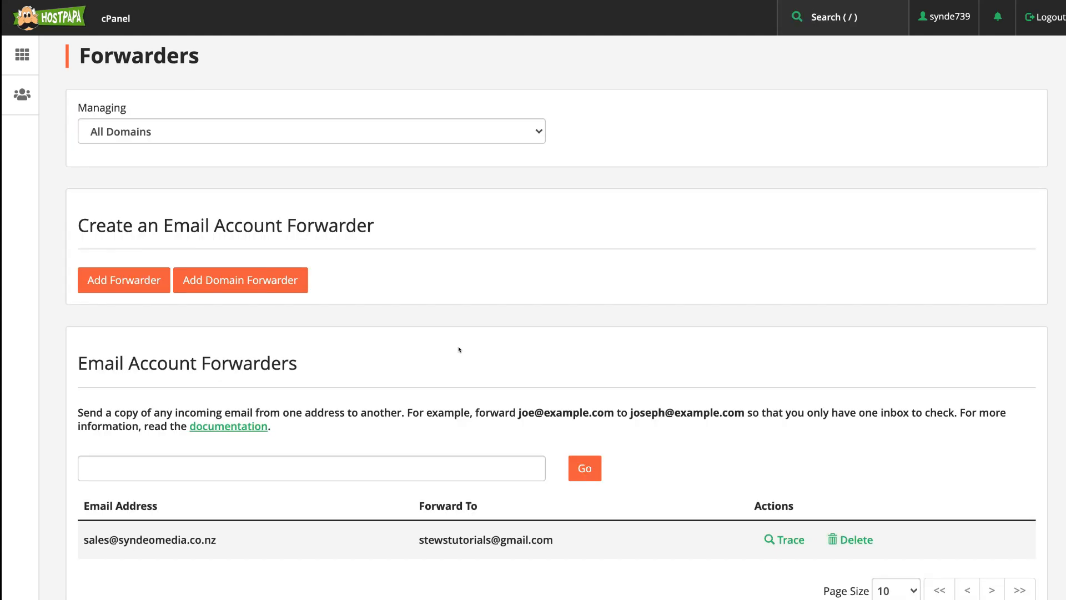
pyautogui.moveTo(182, 566)
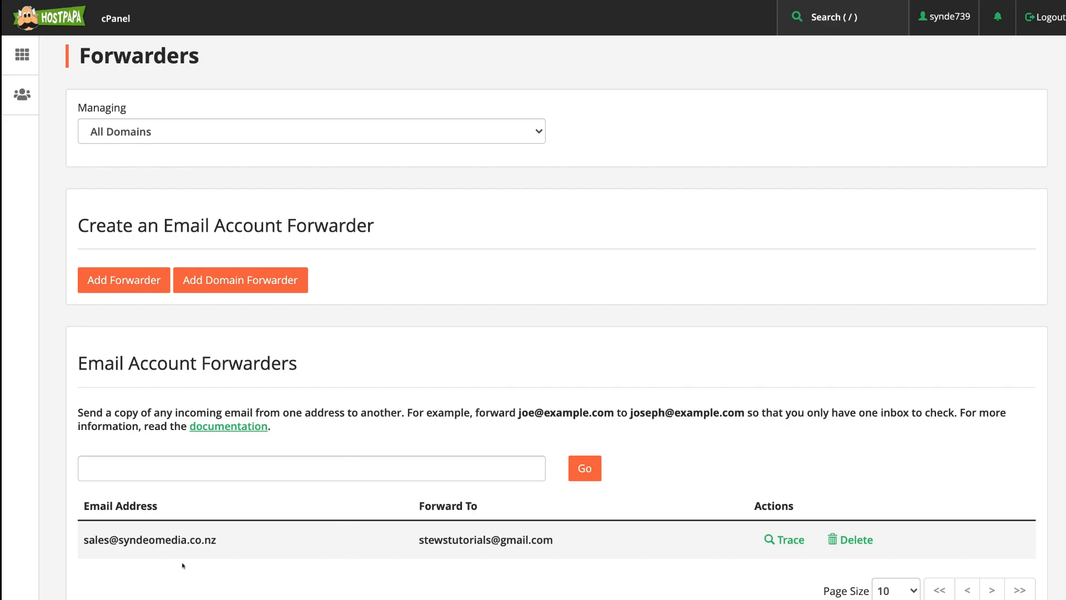
pyautogui.moveTo(525, 576)
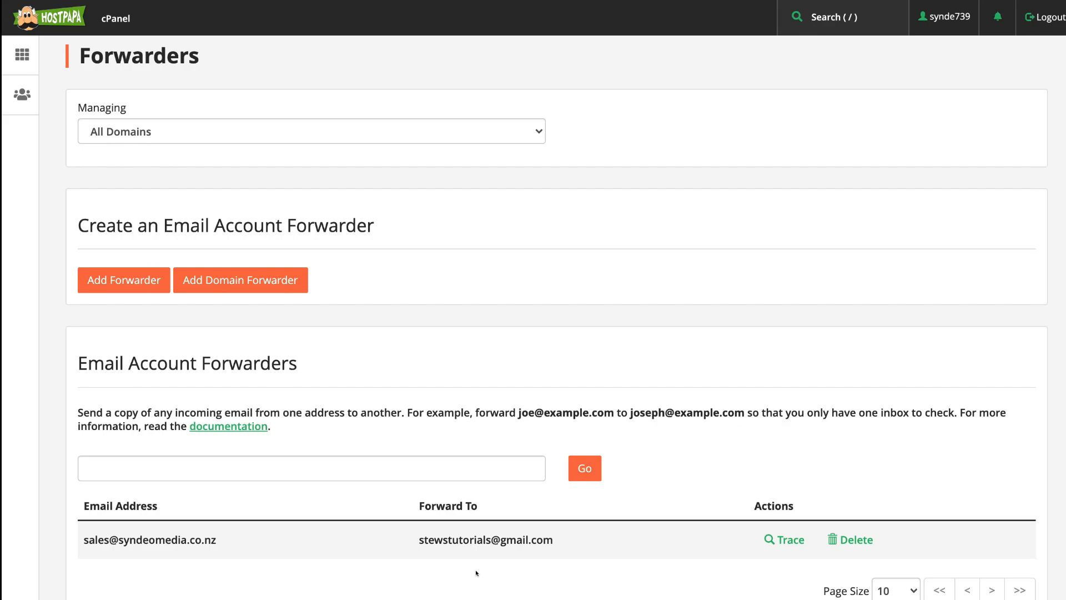
pyautogui.moveTo(291, 557)
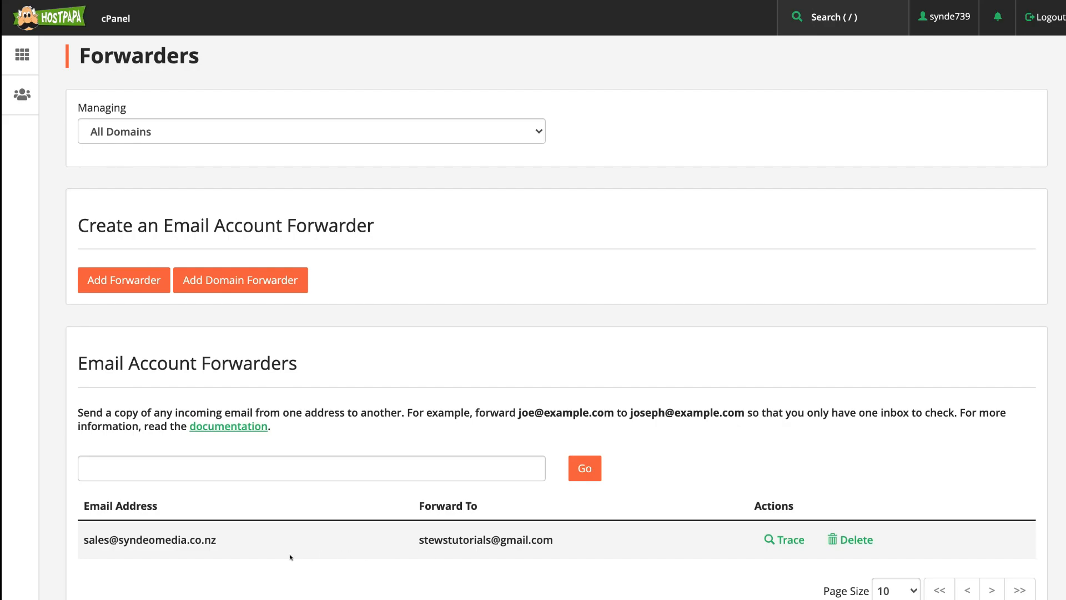
pyautogui.moveTo(93, 567)
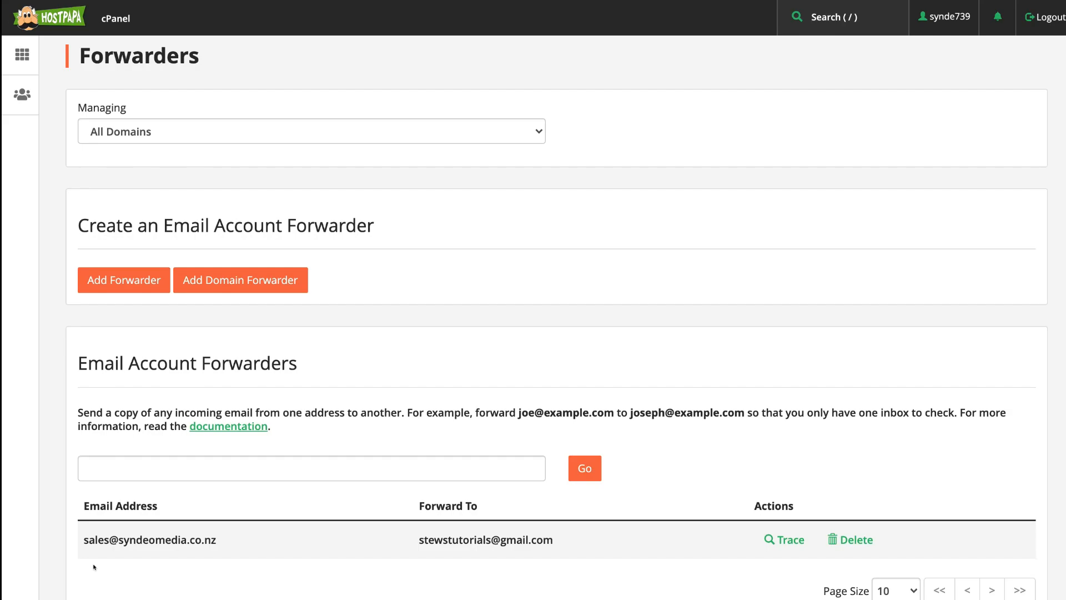
pyautogui.moveTo(148, 557)
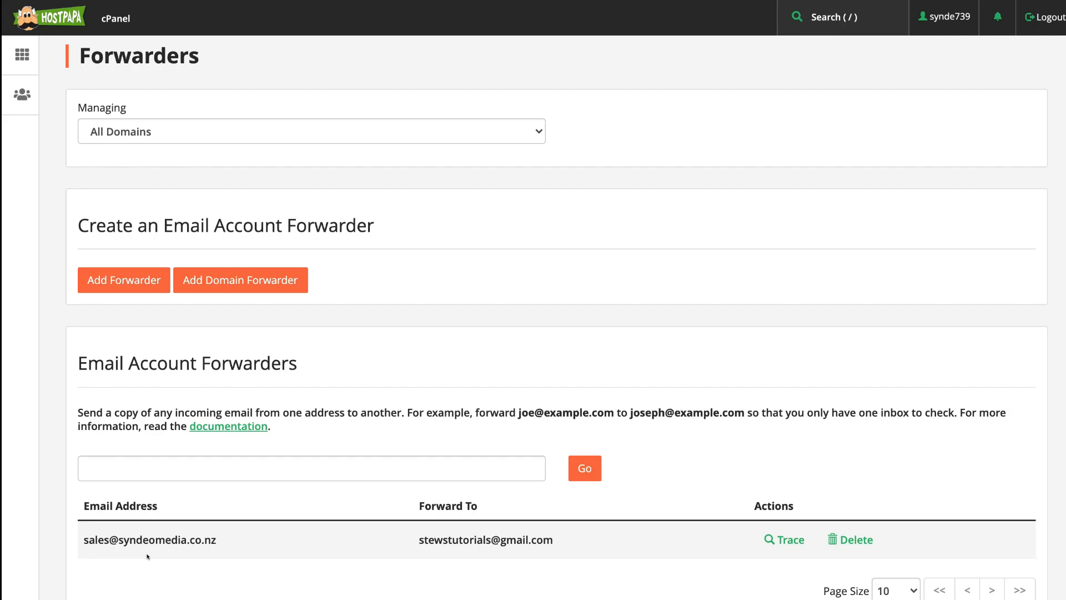
pyautogui.moveTo(108, 566)
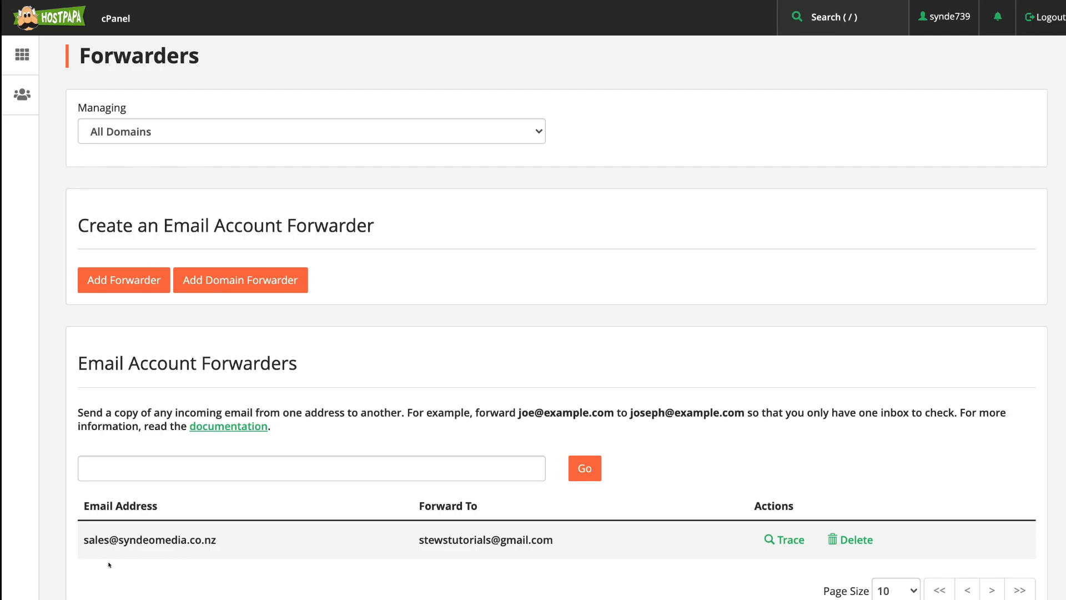
pyautogui.moveTo(143, 560)
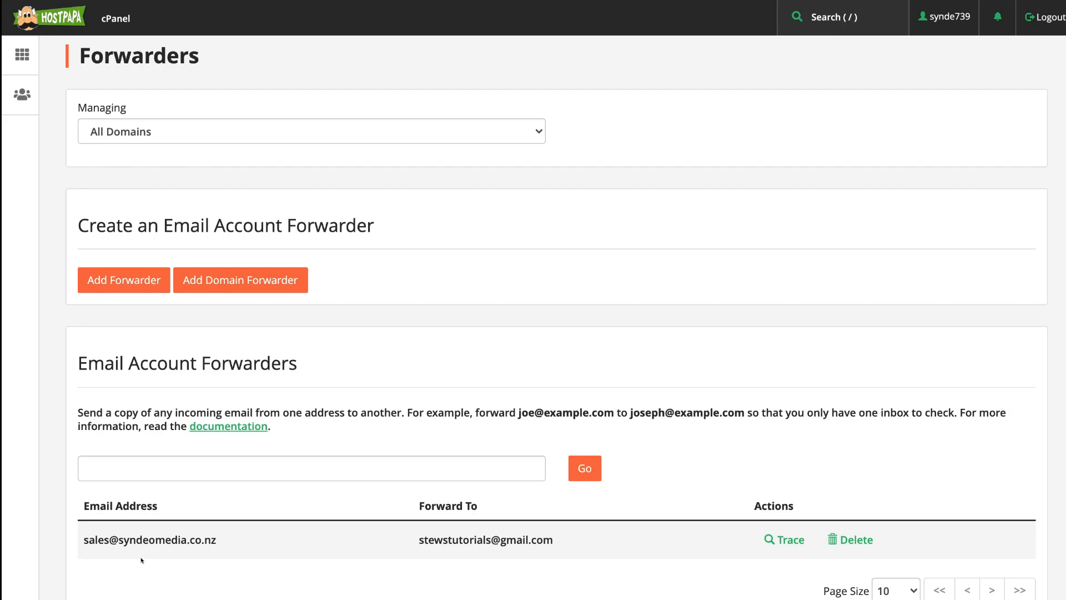
pyautogui.moveTo(211, 558)
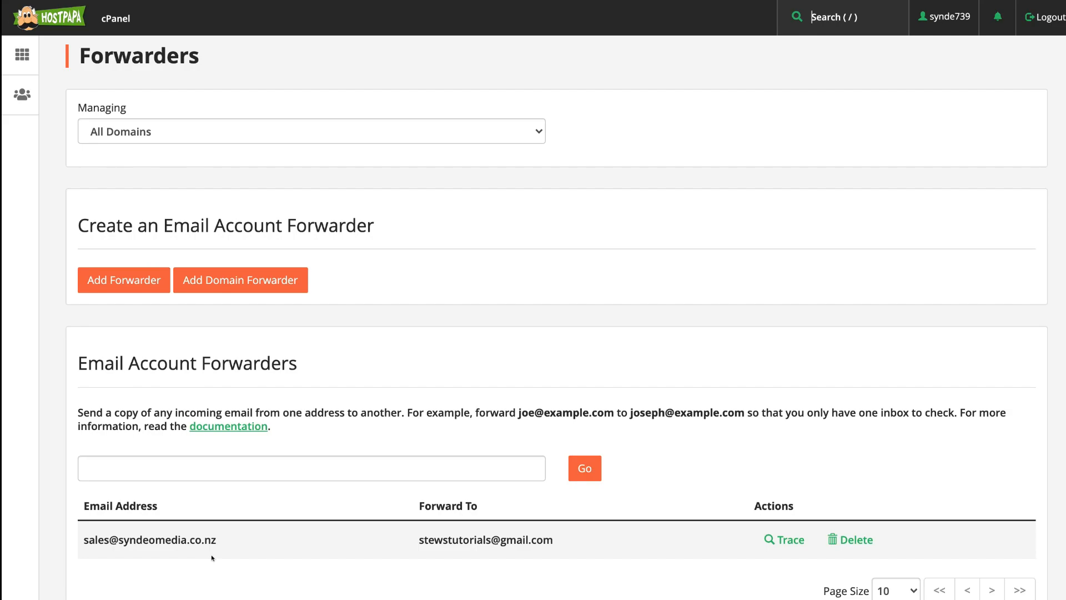
pyautogui.moveTo(176, 567)
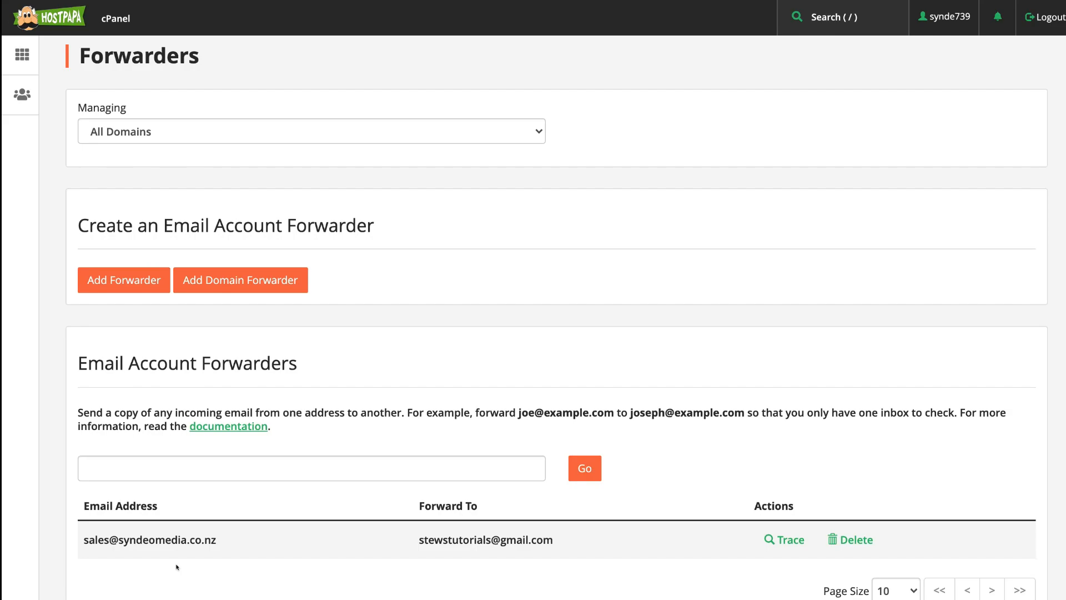
pyautogui.moveTo(445, 560)
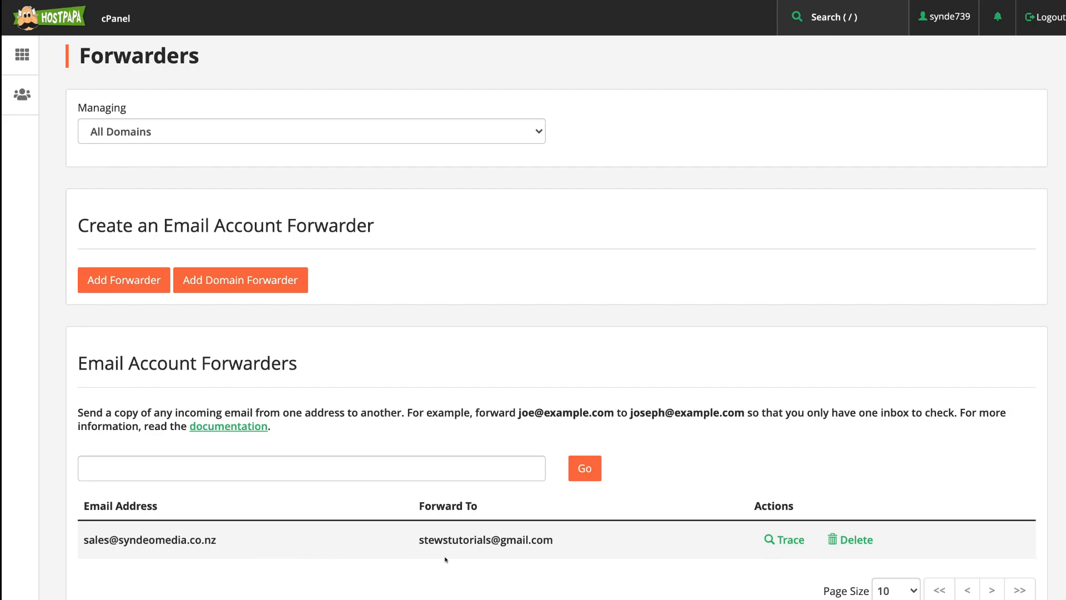
pyautogui.moveTo(537, 557)
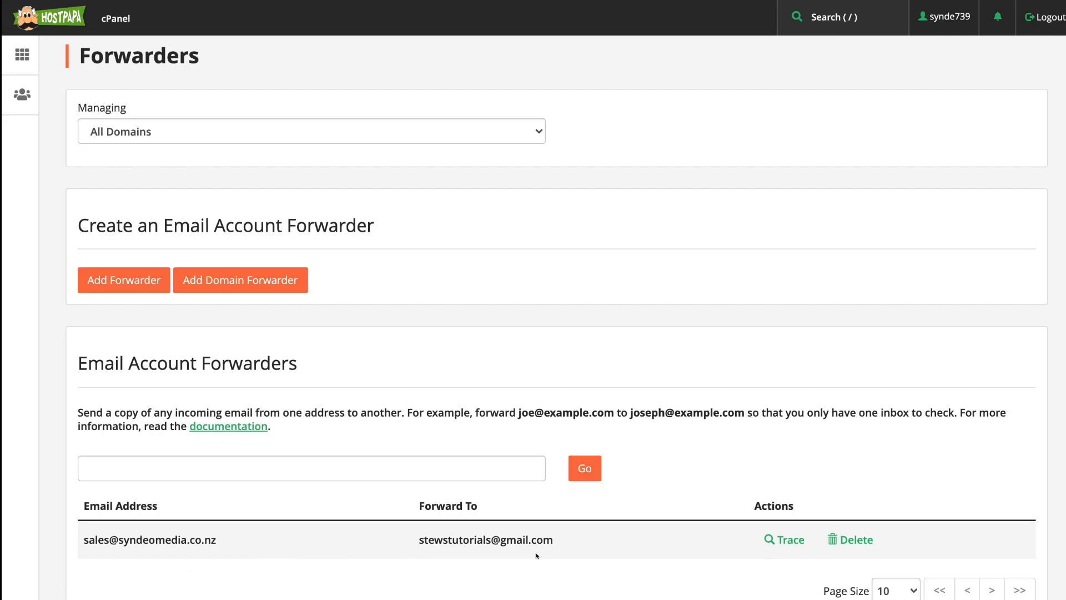
pyautogui.moveTo(429, 589)
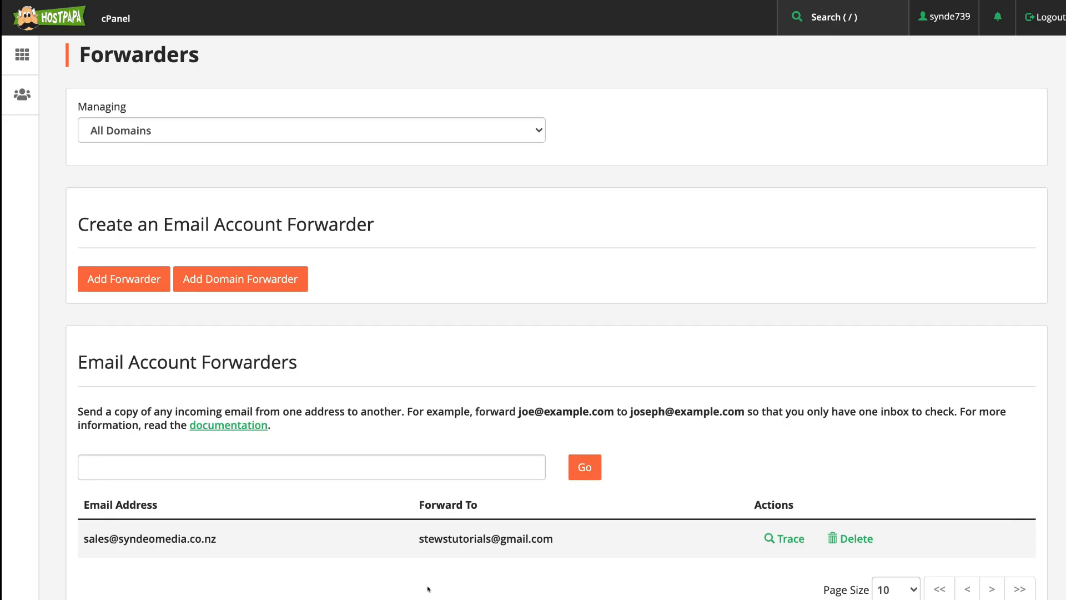